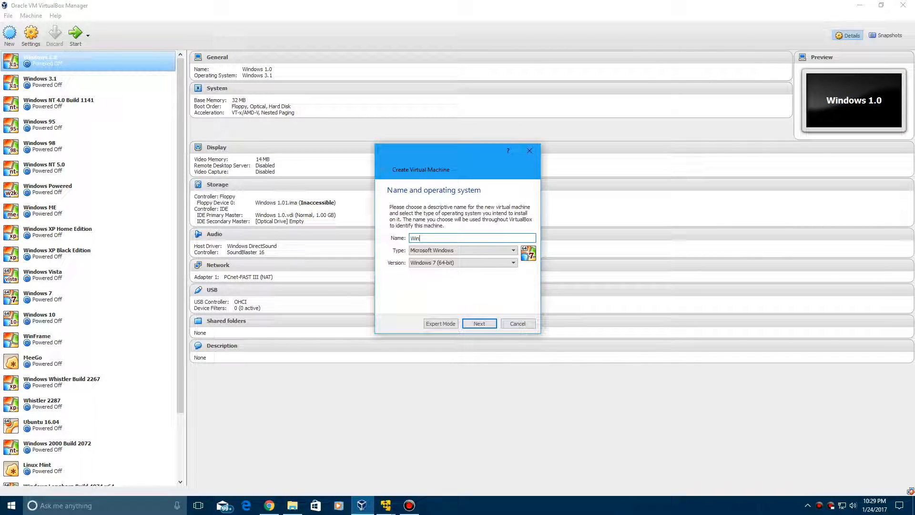
Name the new machine 'Windows Vista Build 5384' and select Windows Vista (32-bit).
{"action": "type", "text": "Windows Vista Bui"}
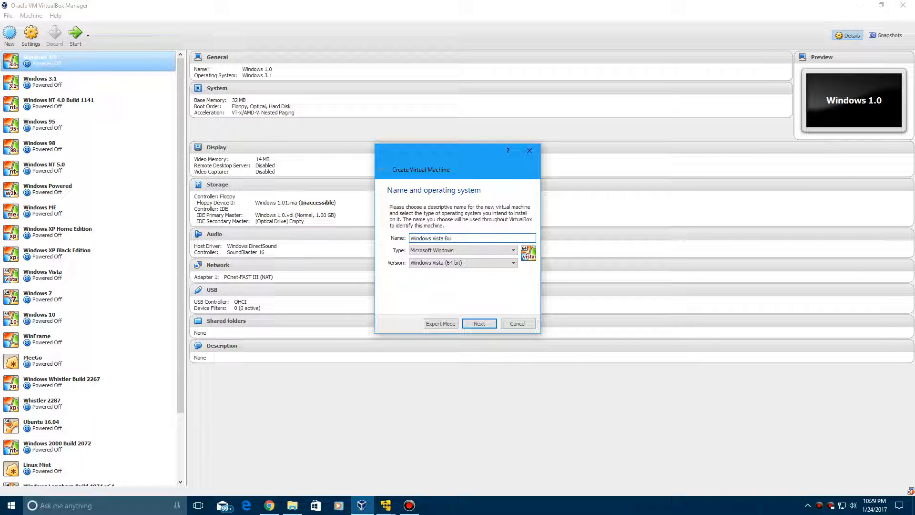
{"action": "type", "text": "ld 538"}
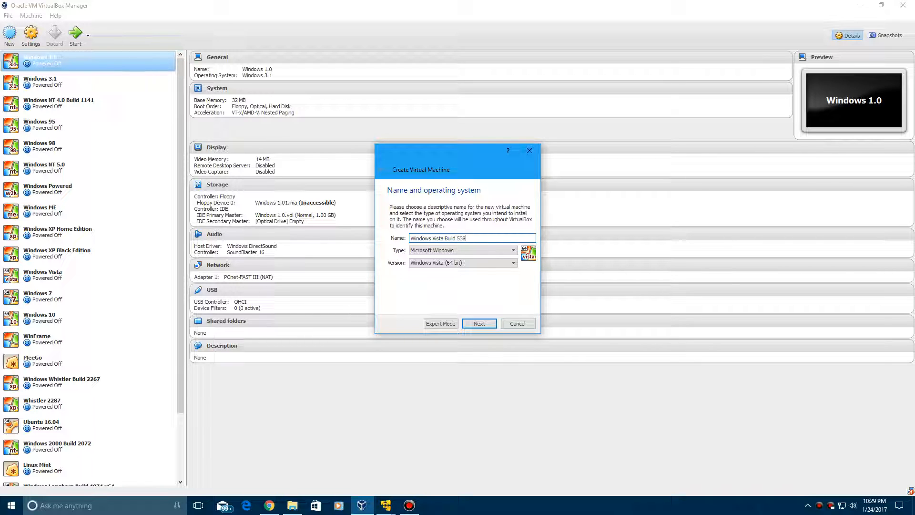
{"action": "type", "text": "4"}
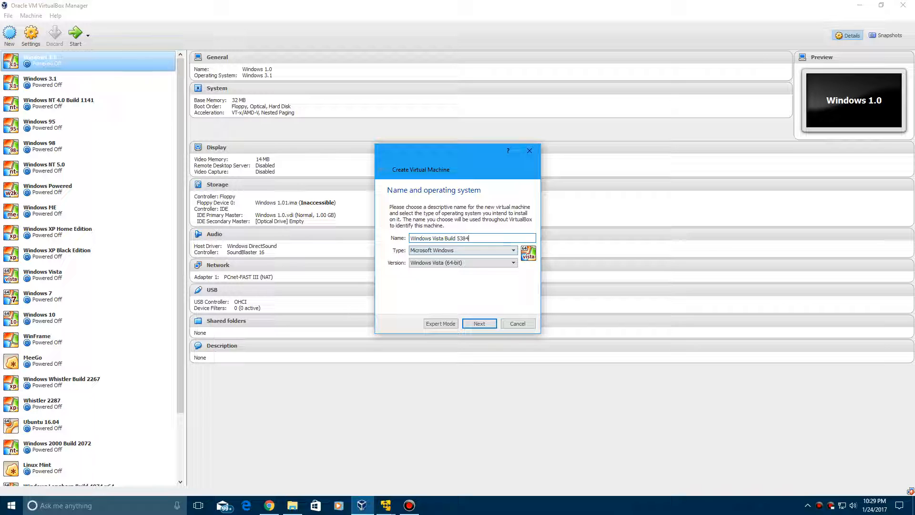
{"action": "left_click", "coordinate": [460, 262]}
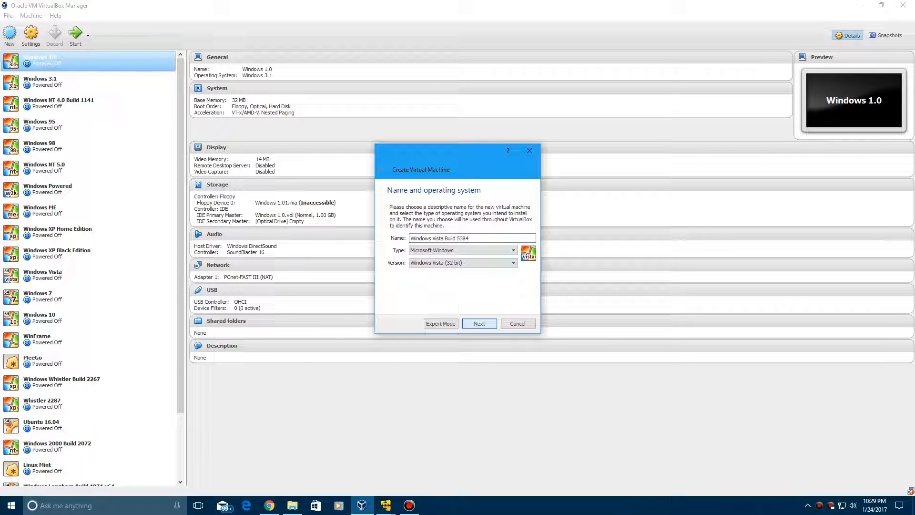
Keep 512 MB memory and create a dynamically allocated VDI hard disk.
{"action": "left_click", "coordinate": [479, 323]}
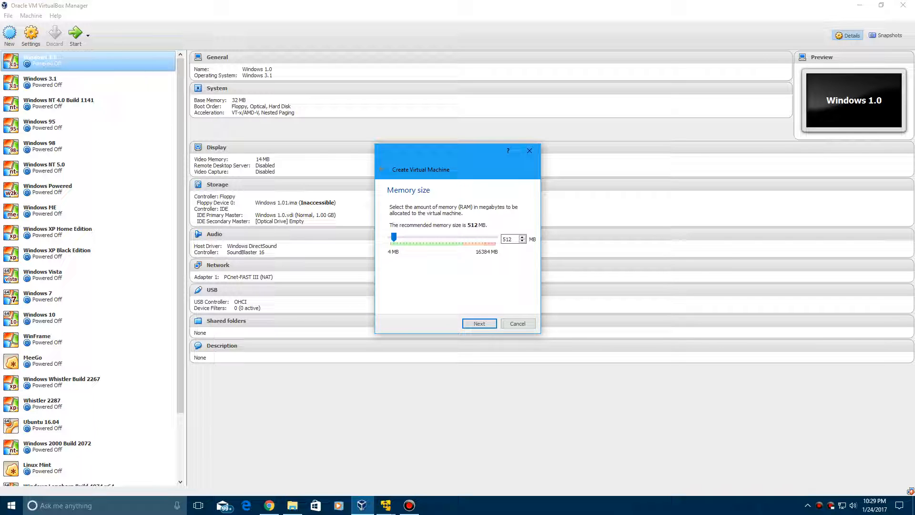
{"action": "left_click", "coordinate": [478, 323]}
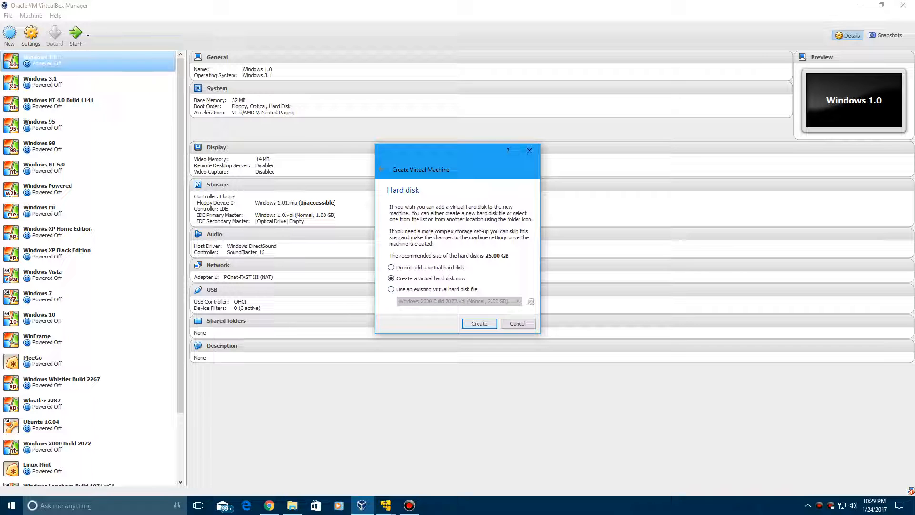
{"action": "left_click", "coordinate": [478, 323]}
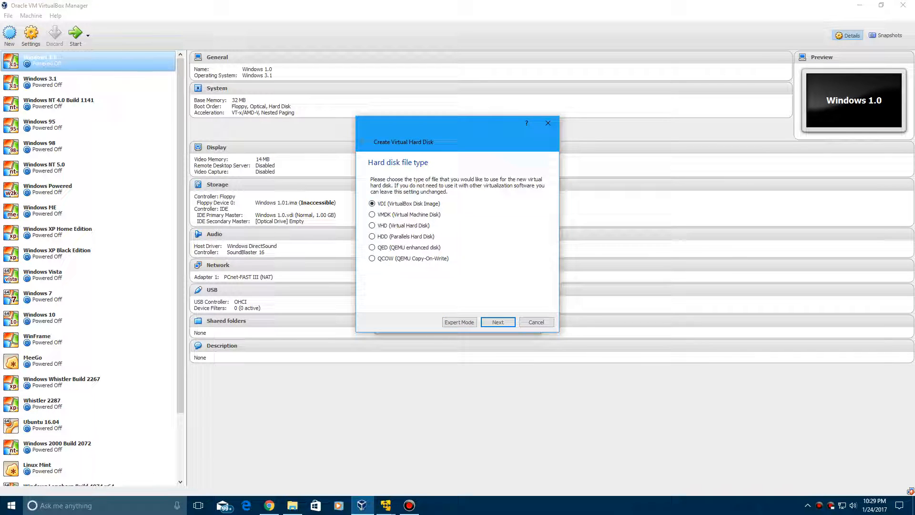
{"action": "left_click", "coordinate": [498, 322]}
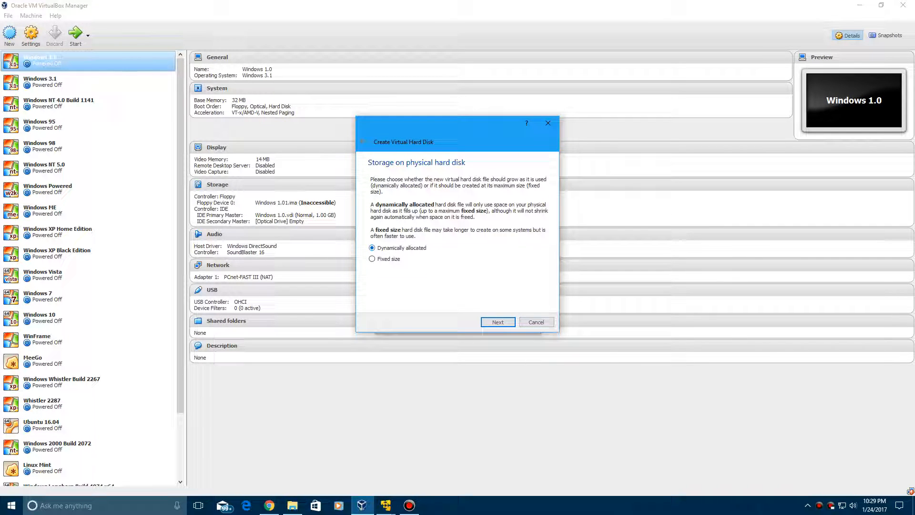
{"action": "left_click", "coordinate": [497, 322]}
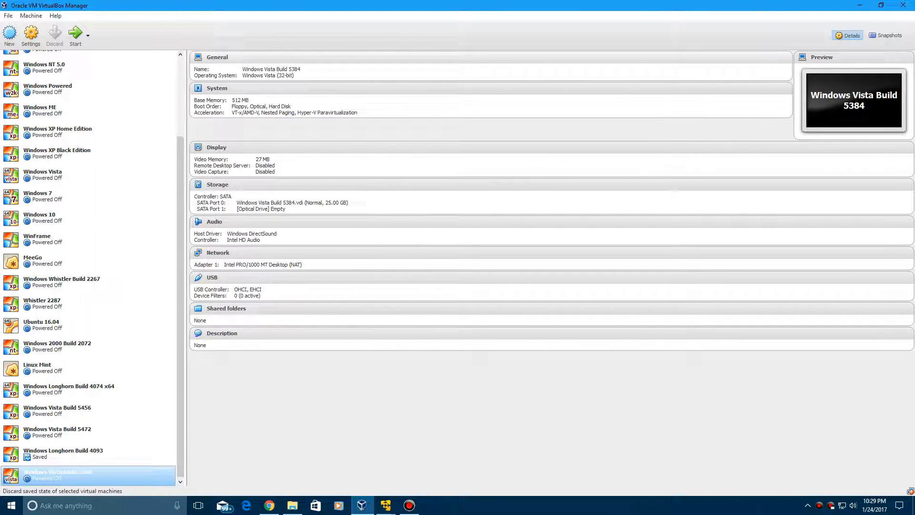
Attach the ISO from Betas > Windows Vista Build 5384 to the empty optical drive and save the settings.
{"action": "left_click", "coordinate": [31, 35]}
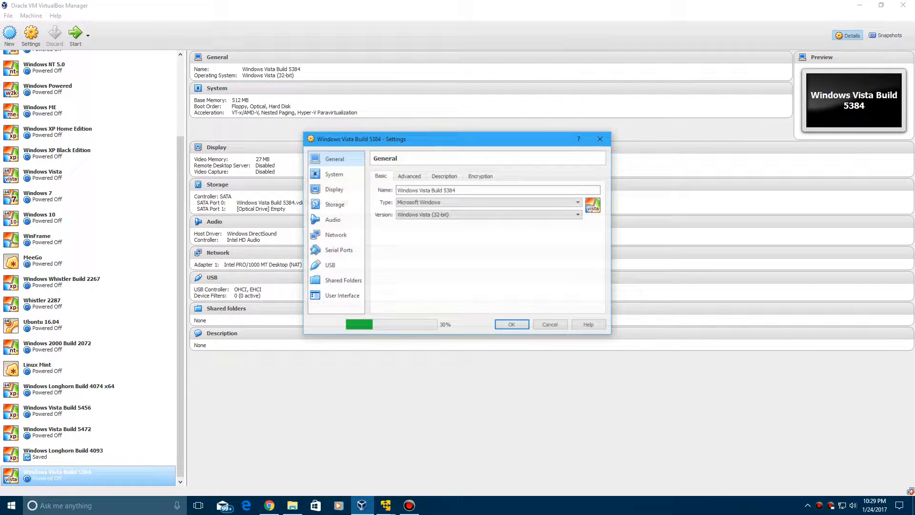
{"action": "left_click", "coordinate": [335, 204]}
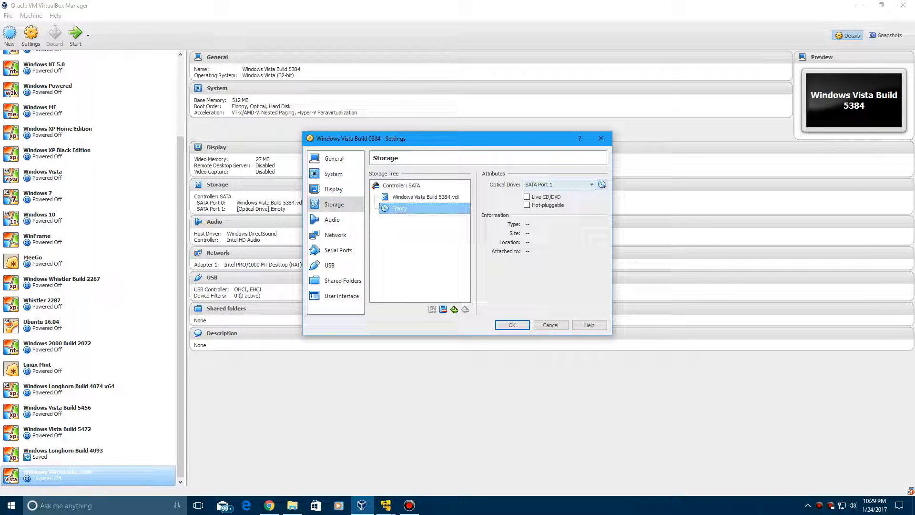
{"action": "left_click", "coordinate": [601, 184]}
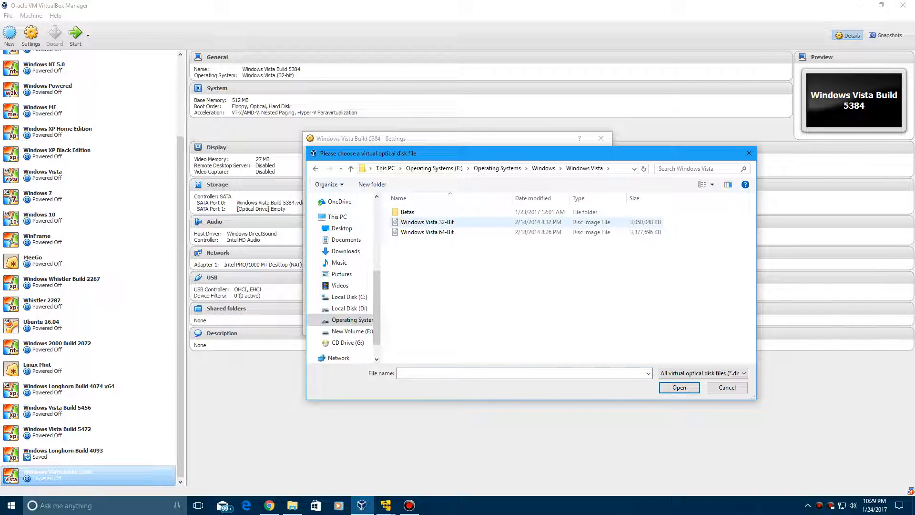
{"action": "double_click", "coordinate": [408, 211]}
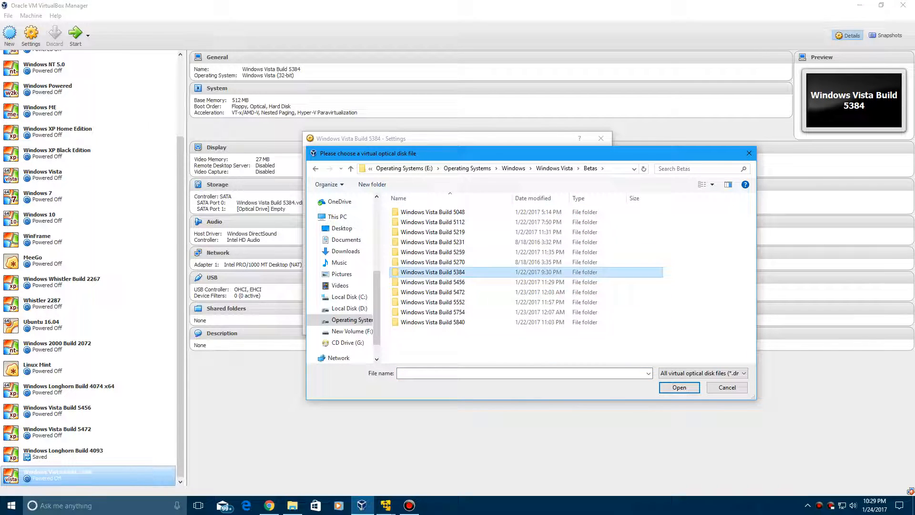
{"action": "double_click", "coordinate": [432, 272]}
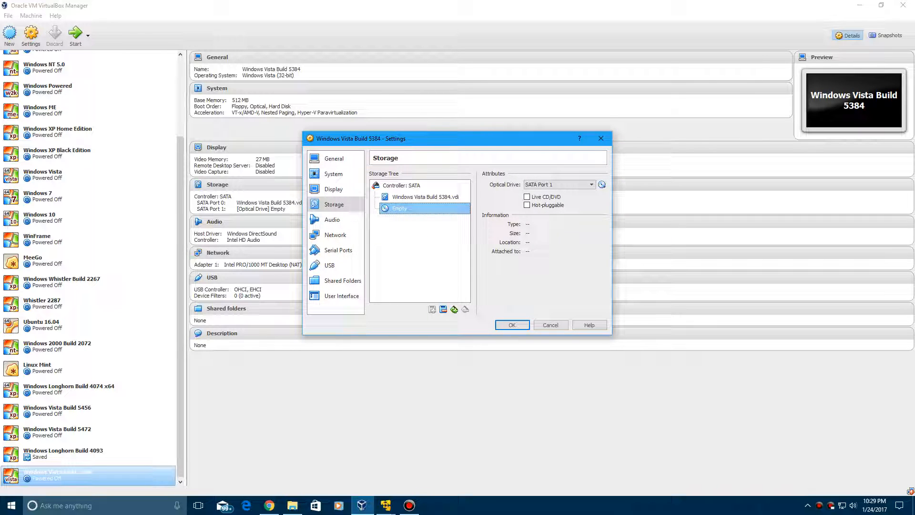
{"action": "left_click", "coordinate": [512, 324]}
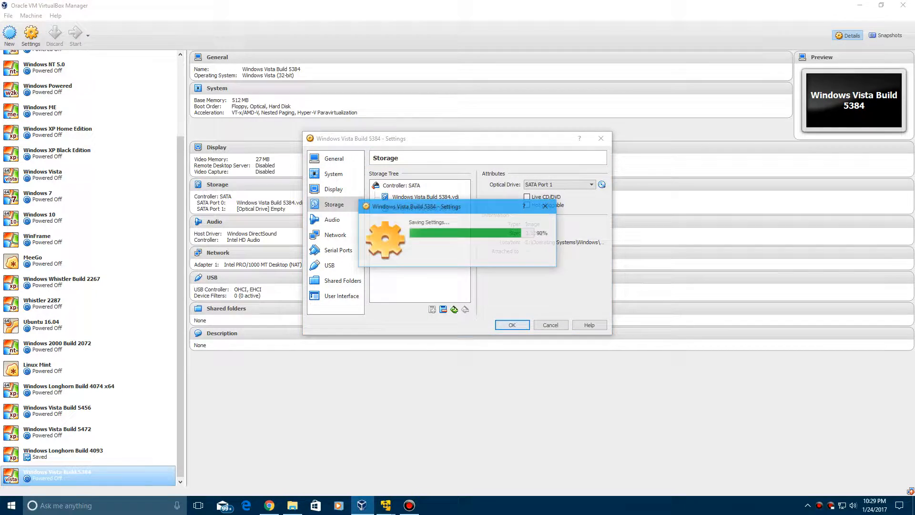
{"action": "left_click", "coordinate": [512, 324]}
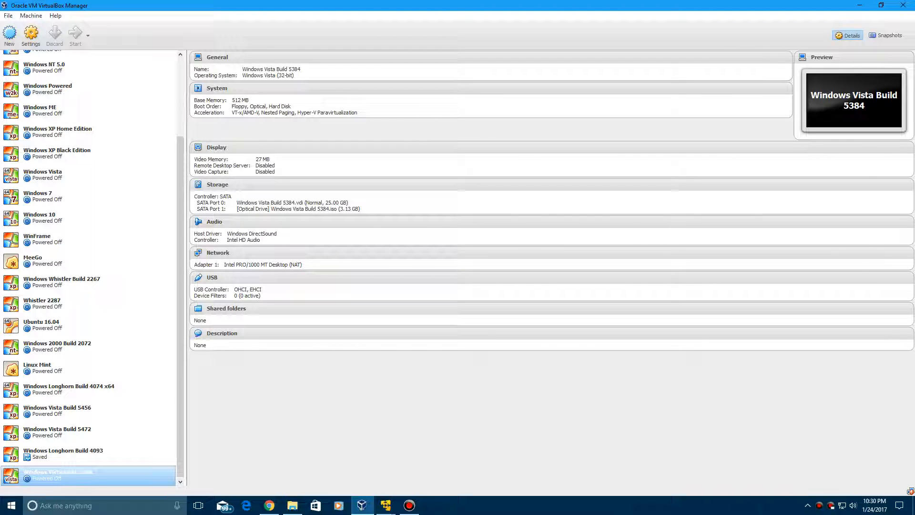
Start the Windows Vista Build 5384 VM, dismiss the capture notice, and maximize its window.
{"action": "left_click", "coordinate": [72, 34]}
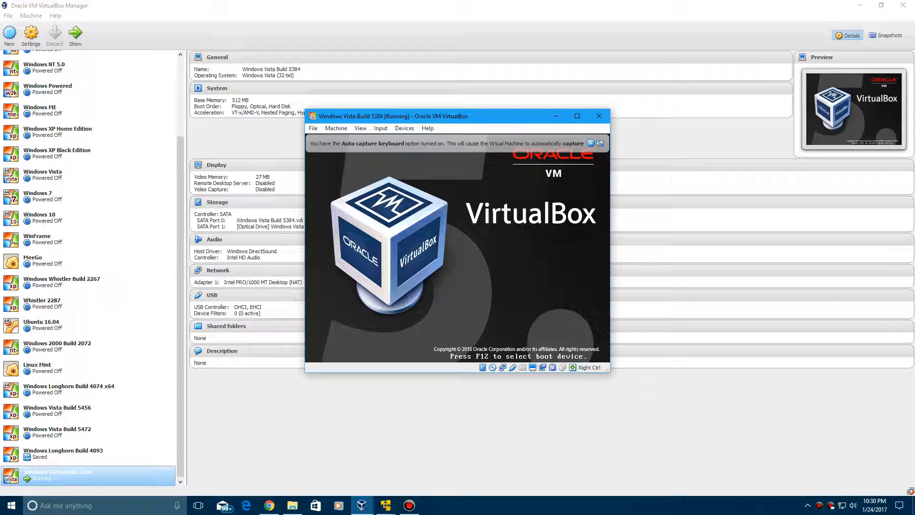
{"action": "left_click", "coordinate": [576, 115]}
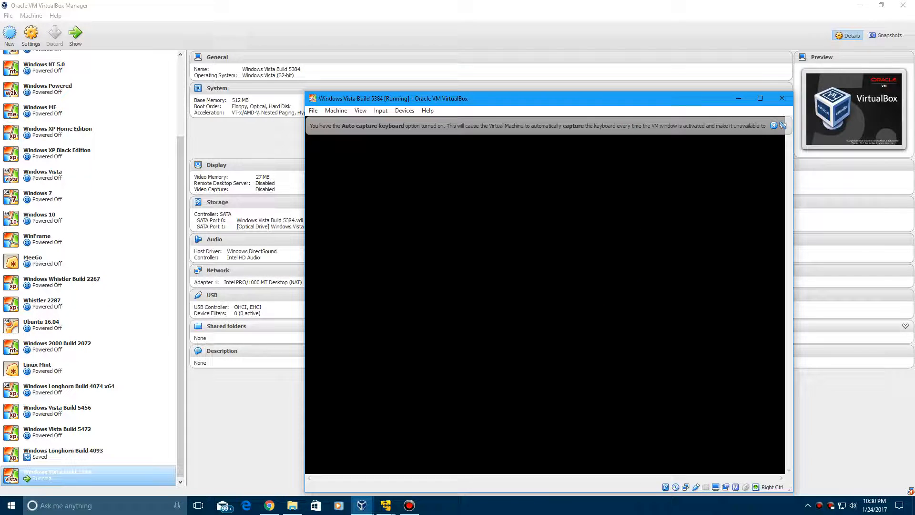
{"action": "left_click", "coordinate": [759, 98]}
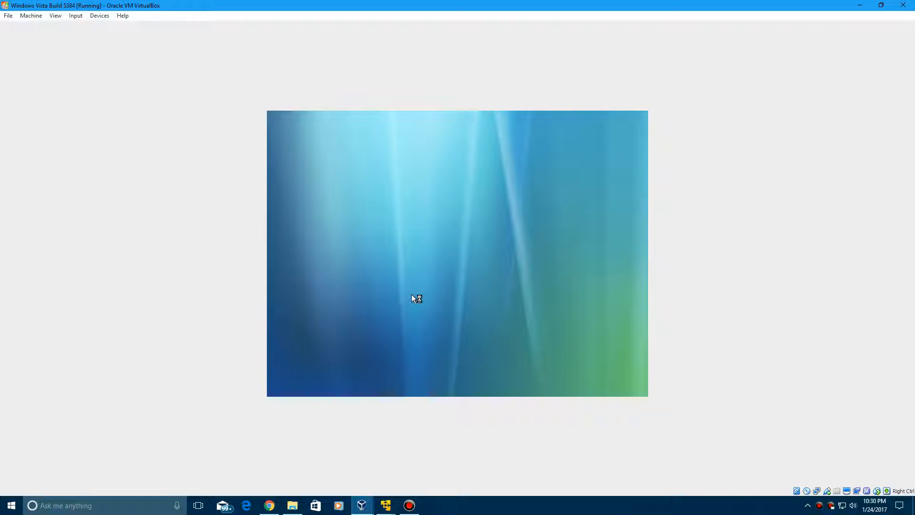
{"action": "mouse_move", "coordinate": [494, 278]}
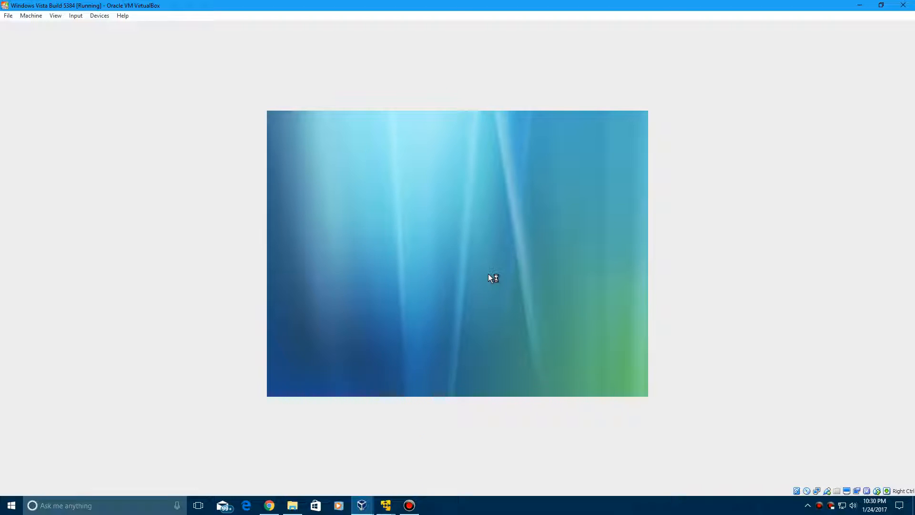
{"action": "mouse_move", "coordinate": [460, 275]}
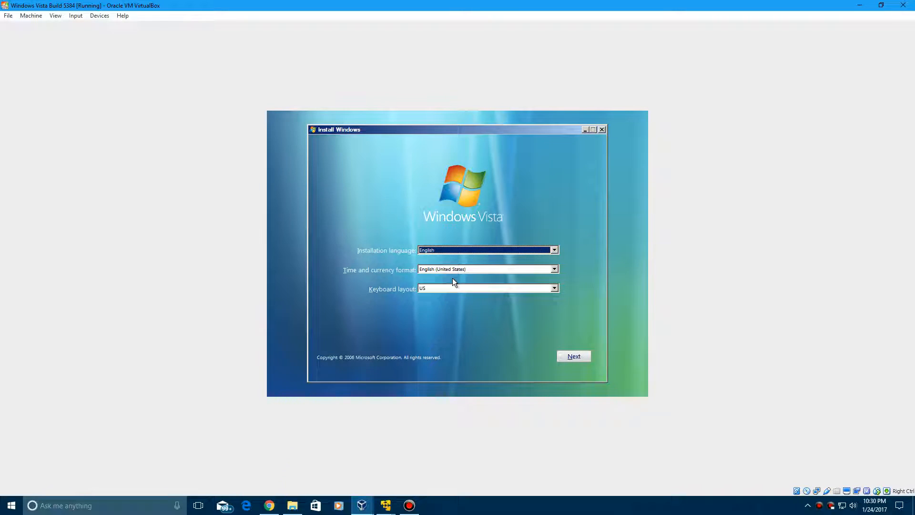
{"action": "mouse_move", "coordinate": [450, 323]}
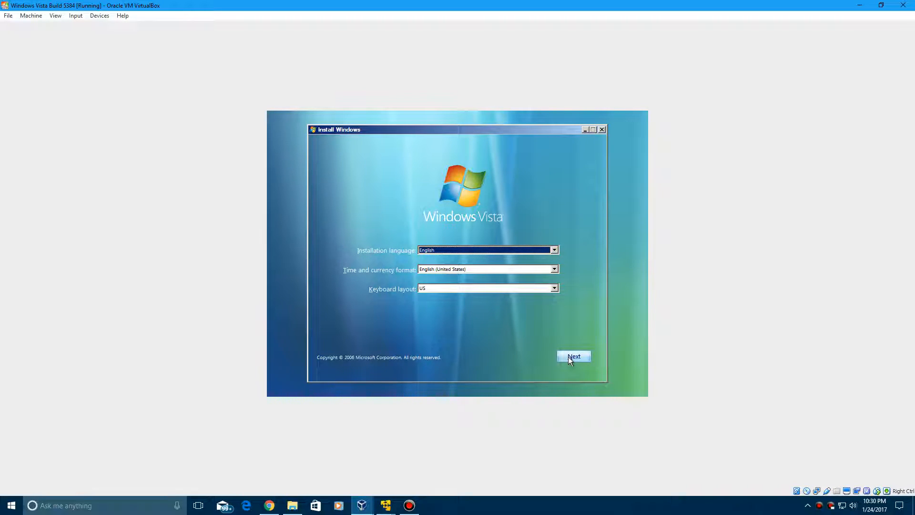
Accept the English language and US keyboard settings and launch Install now.
{"action": "left_click", "coordinate": [573, 356]}
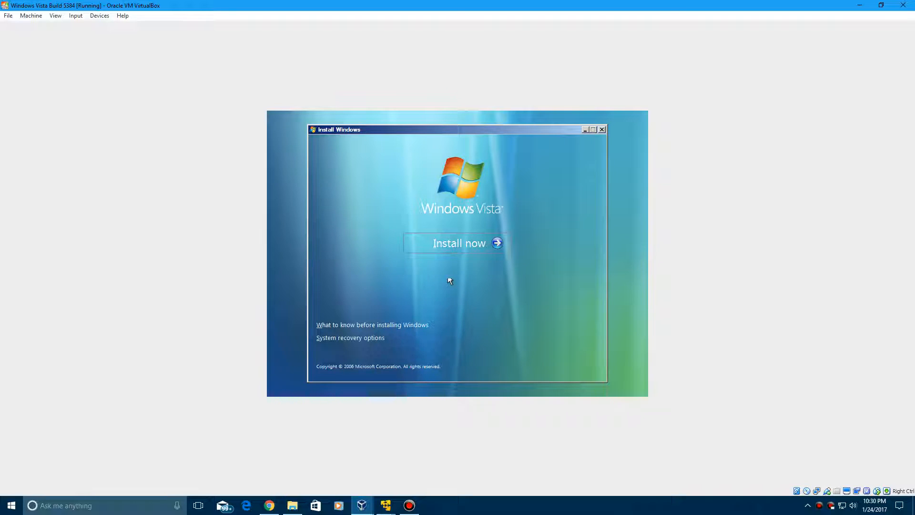
{"action": "left_click", "coordinate": [460, 243]}
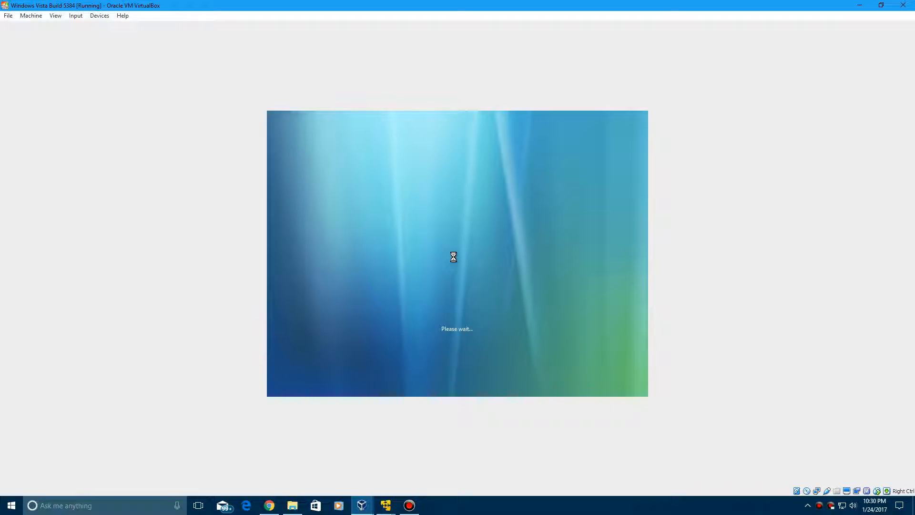
{"action": "mouse_move", "coordinate": [492, 335]}
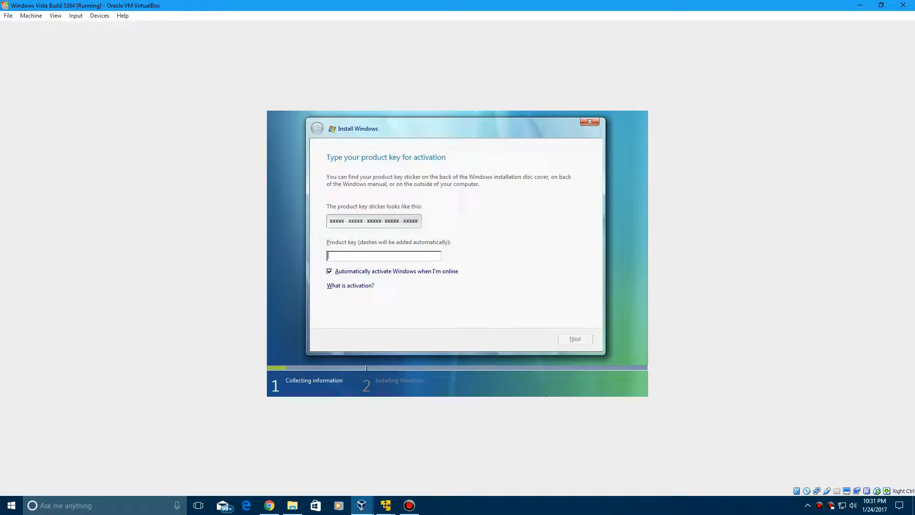
Skip the product key, accept the license terms, and run a custom install onto Disk 0.
{"action": "left_click", "coordinate": [575, 339]}
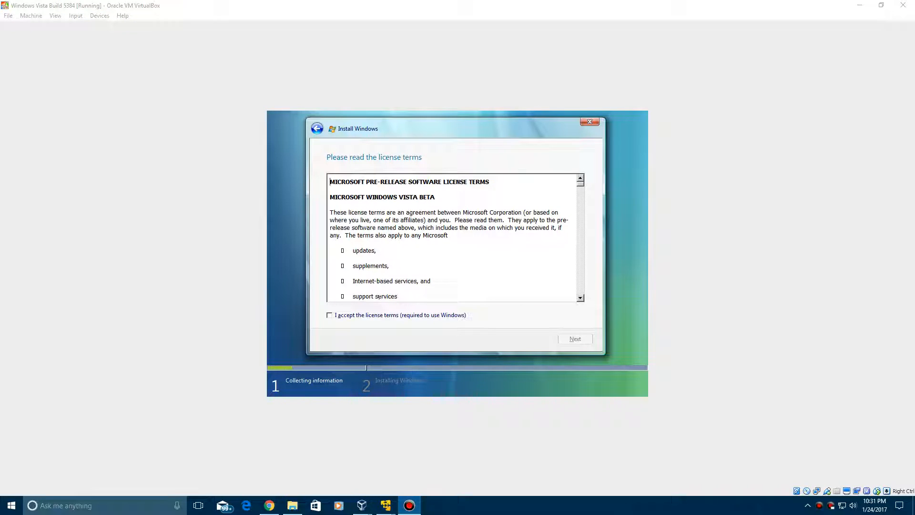
{"action": "left_click", "coordinate": [330, 316]}
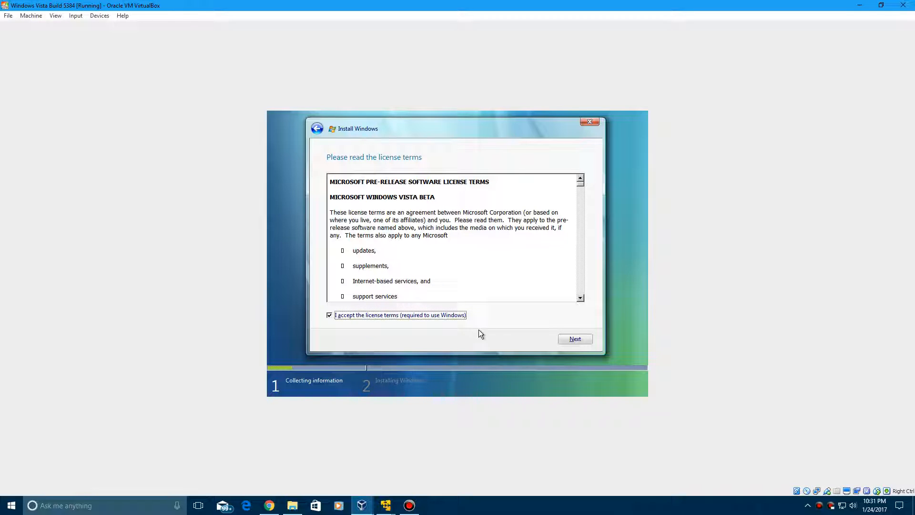
{"action": "left_click", "coordinate": [575, 338]}
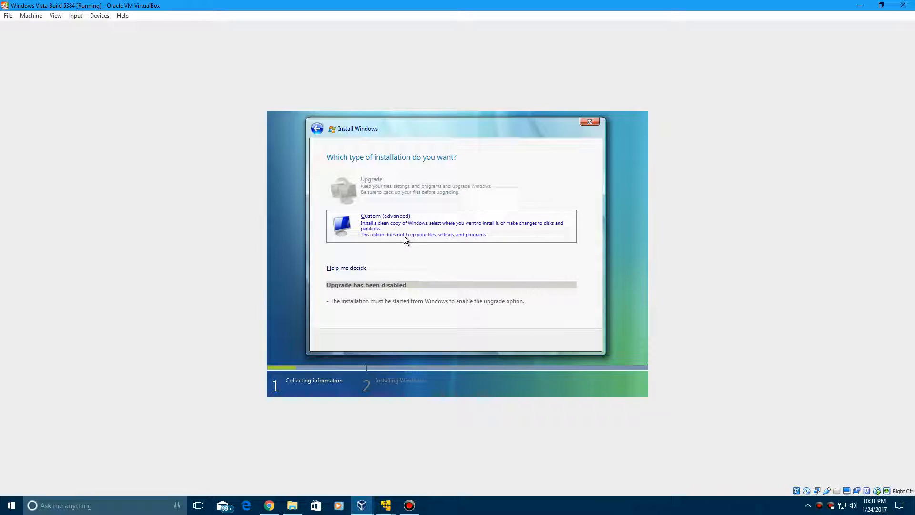
{"action": "left_click", "coordinate": [385, 225]}
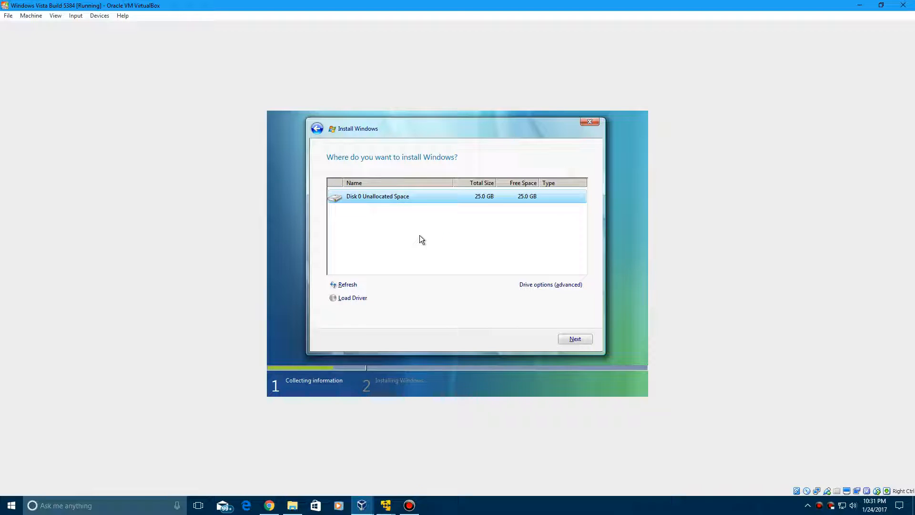
{"action": "mouse_move", "coordinate": [494, 255]}
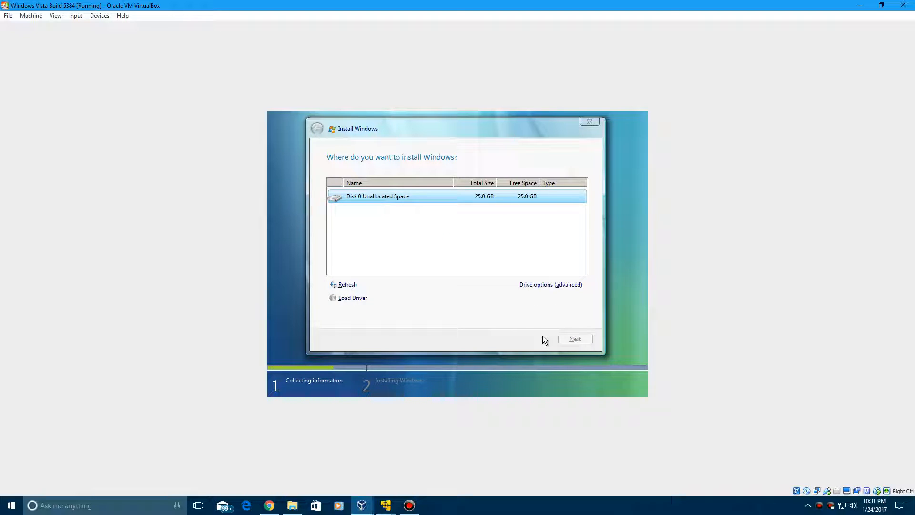
{"action": "left_click", "coordinate": [575, 339]}
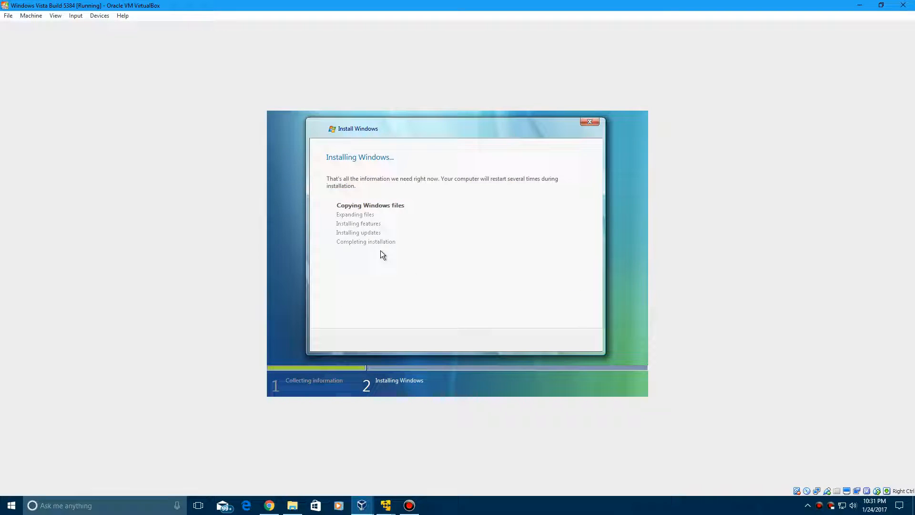
{"action": "mouse_move", "coordinate": [310, 132]}
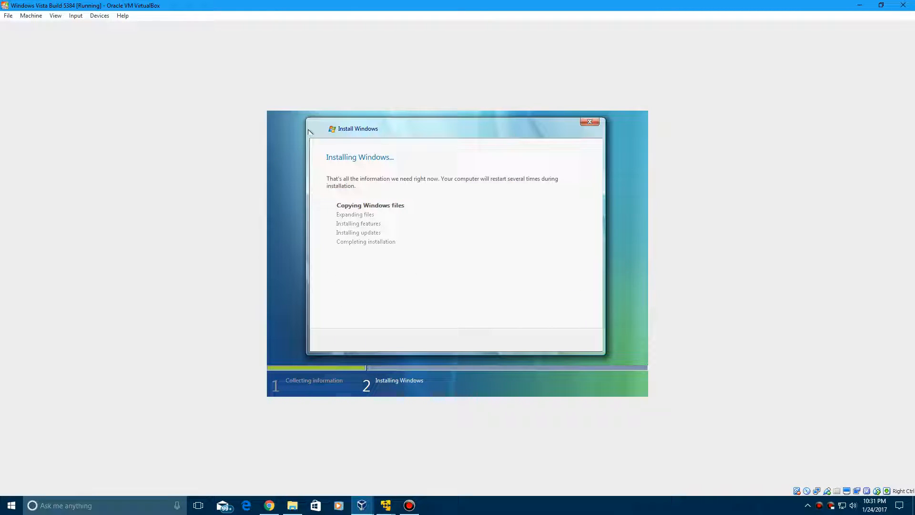
{"action": "mouse_move", "coordinate": [378, 270]}
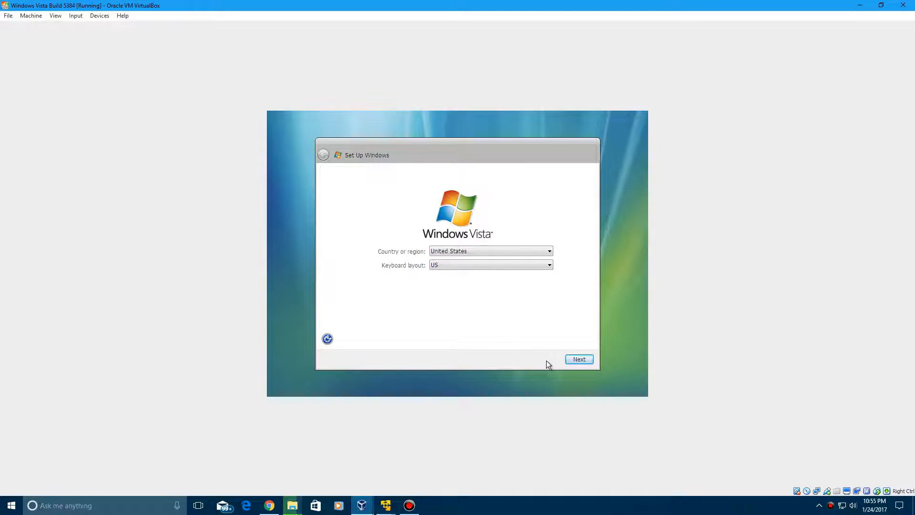
{"action": "mouse_move", "coordinate": [406, 260]}
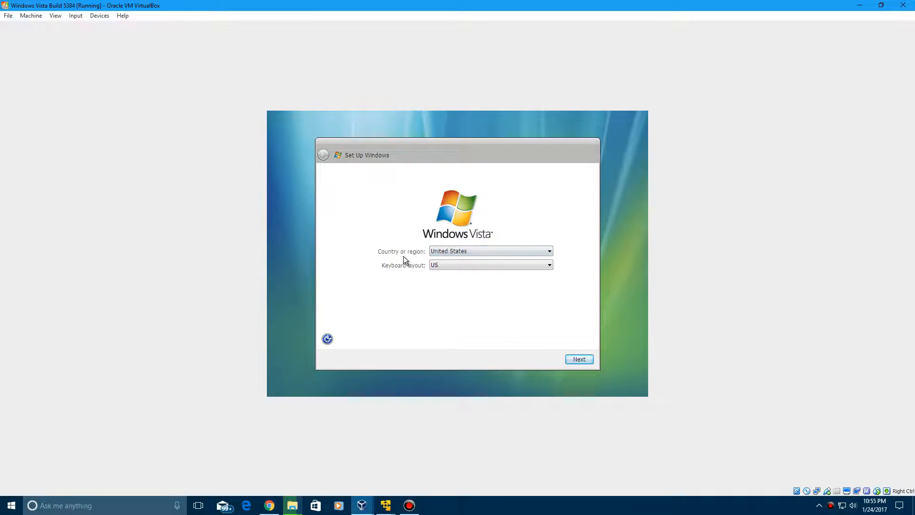
{"action": "mouse_move", "coordinate": [579, 359]}
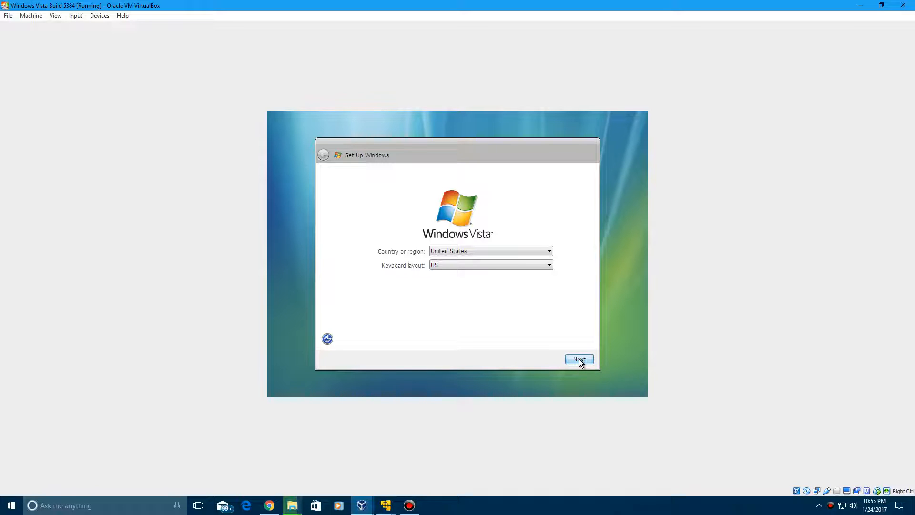
Accept the US region and keyboard, then create the user account with the dog picture.
{"action": "left_click", "coordinate": [578, 359]}
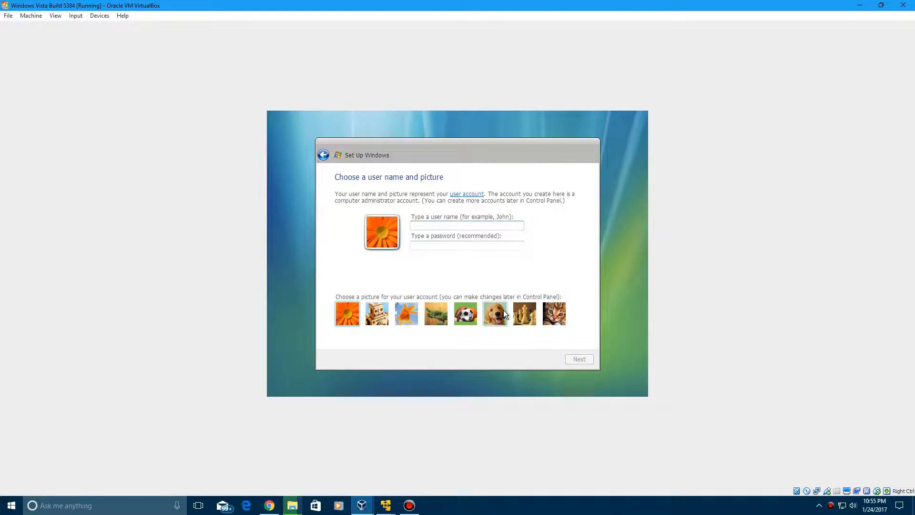
{"action": "type", "text": "EverythingEp"}
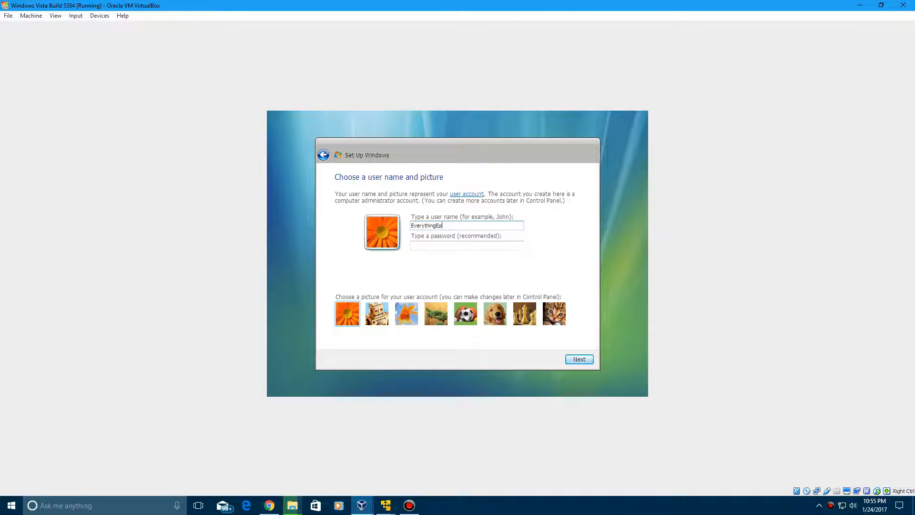
{"action": "type", "text": "an"}
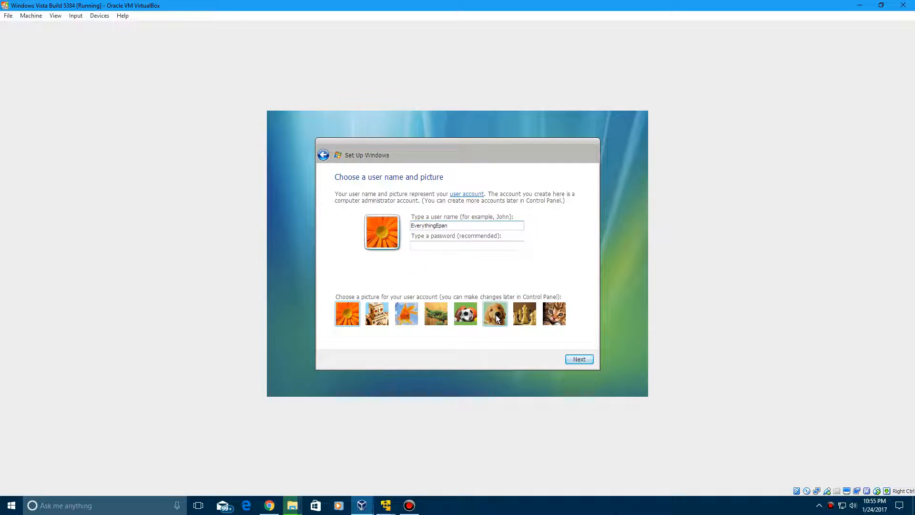
{"action": "left_click", "coordinate": [494, 314]}
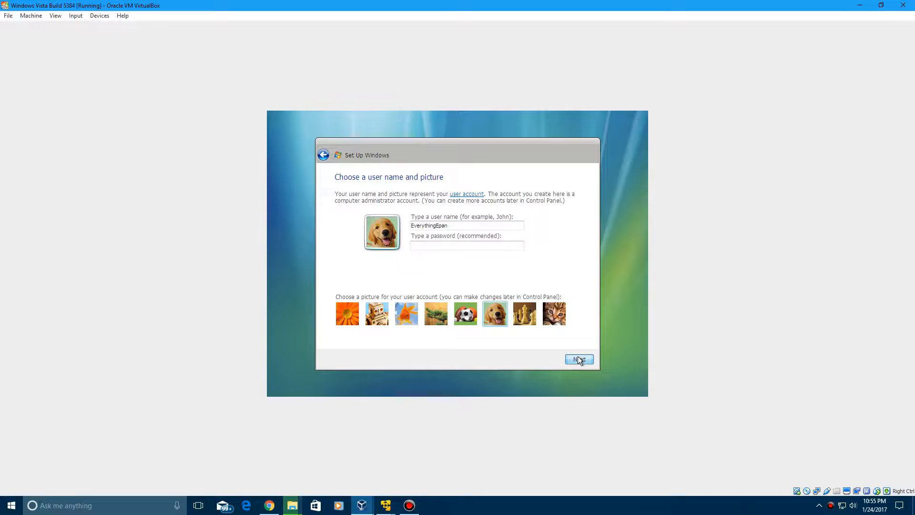
{"action": "left_click", "coordinate": [578, 359]}
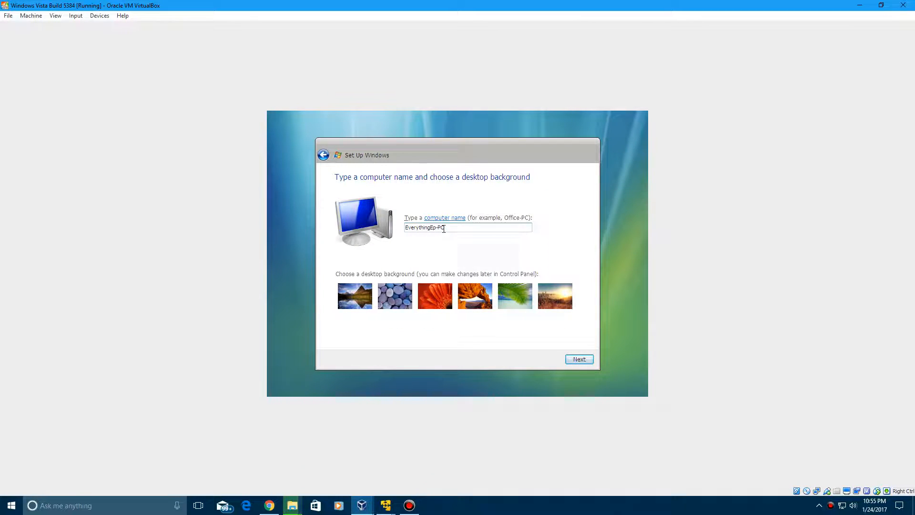
Name the computer Vista5384, use recommended protection, keep default time settings, and finish.
{"action": "type", "text": "vis"}
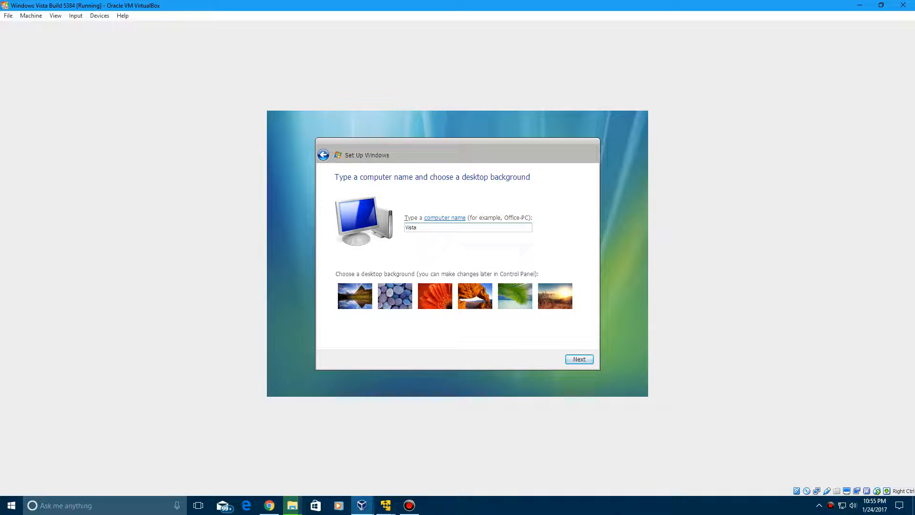
{"action": "type", "text": "5384"}
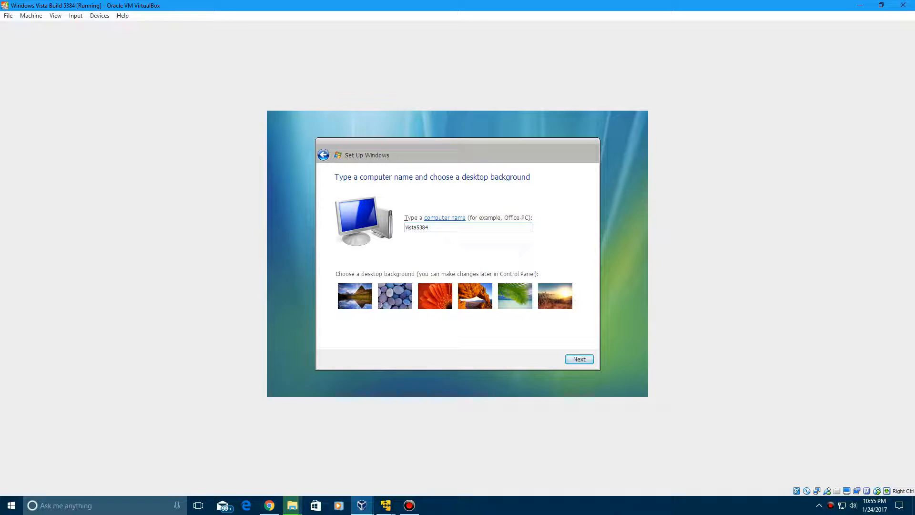
{"action": "left_click", "coordinate": [578, 359]}
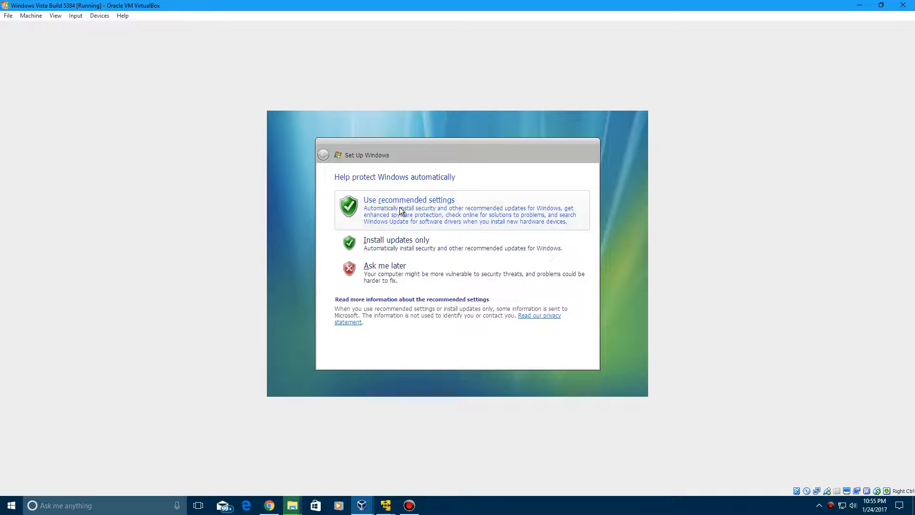
{"action": "left_click", "coordinate": [408, 200]}
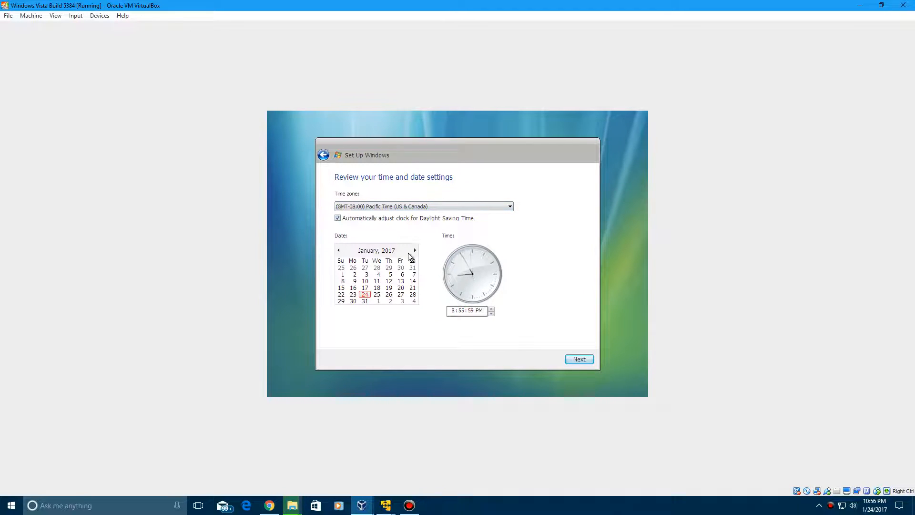
{"action": "left_click", "coordinate": [578, 359]}
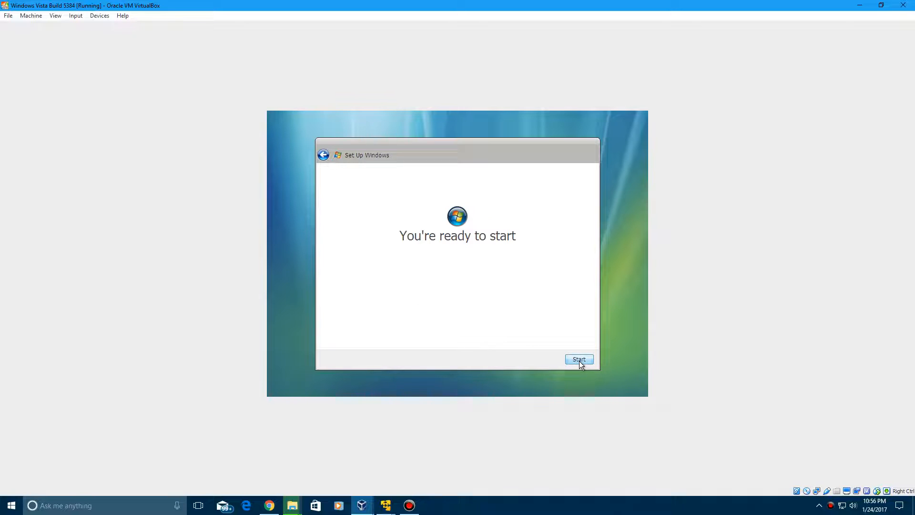
{"action": "left_click", "coordinate": [578, 359]}
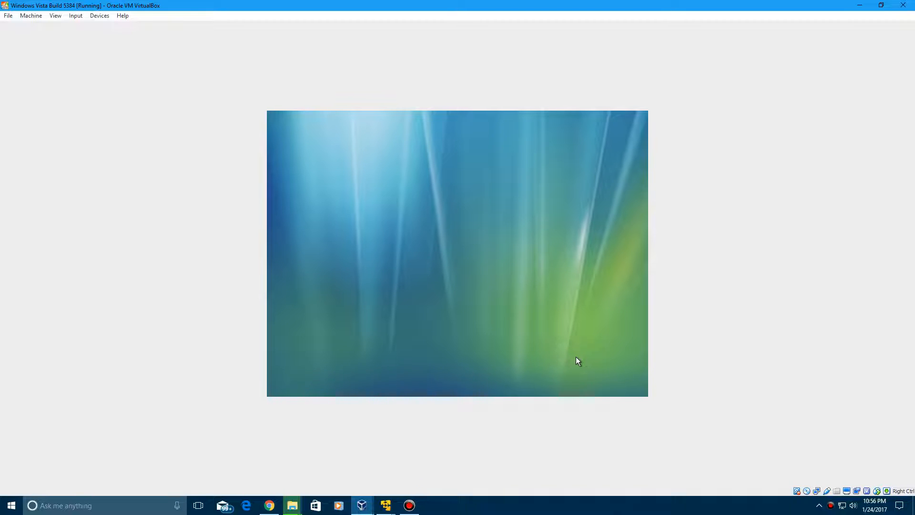
{"action": "mouse_move", "coordinate": [646, 350]}
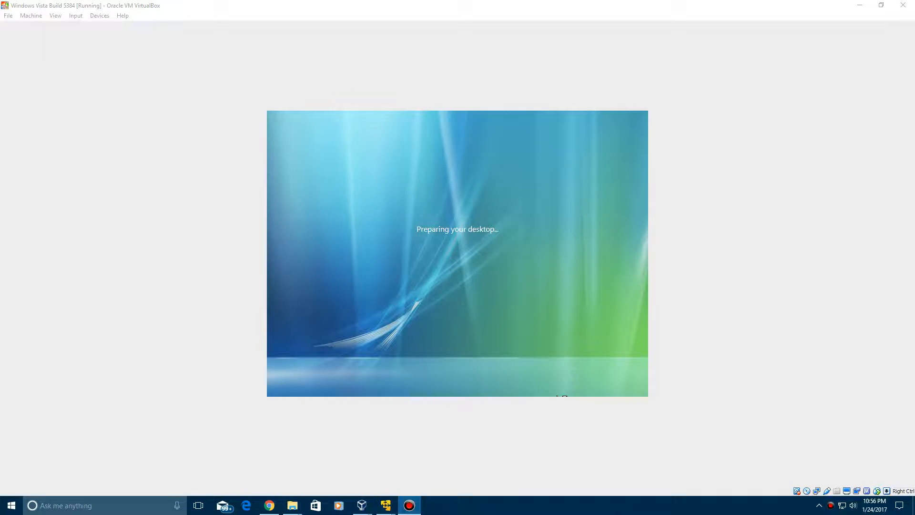
{"action": "mouse_move", "coordinate": [513, 185]}
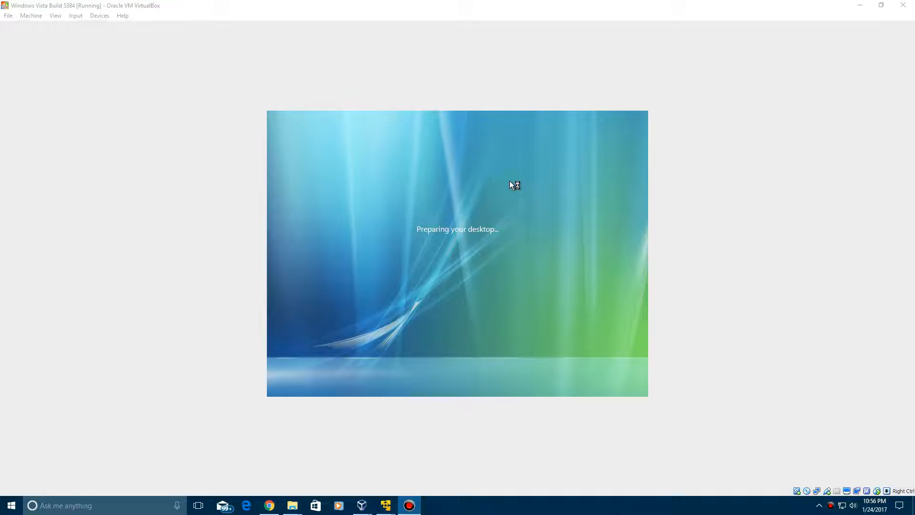
{"action": "mouse_move", "coordinate": [646, 274]}
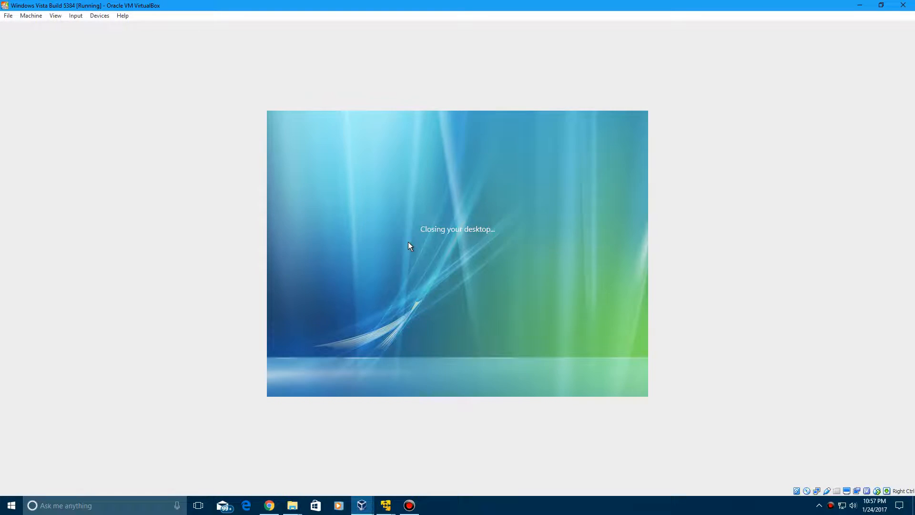
{"action": "mouse_move", "coordinate": [380, 319]}
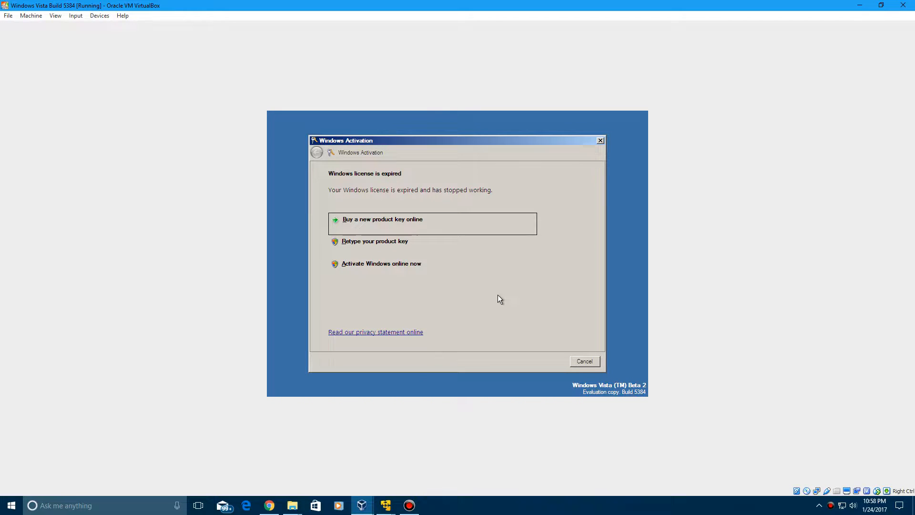
{"action": "mouse_move", "coordinate": [296, 218]}
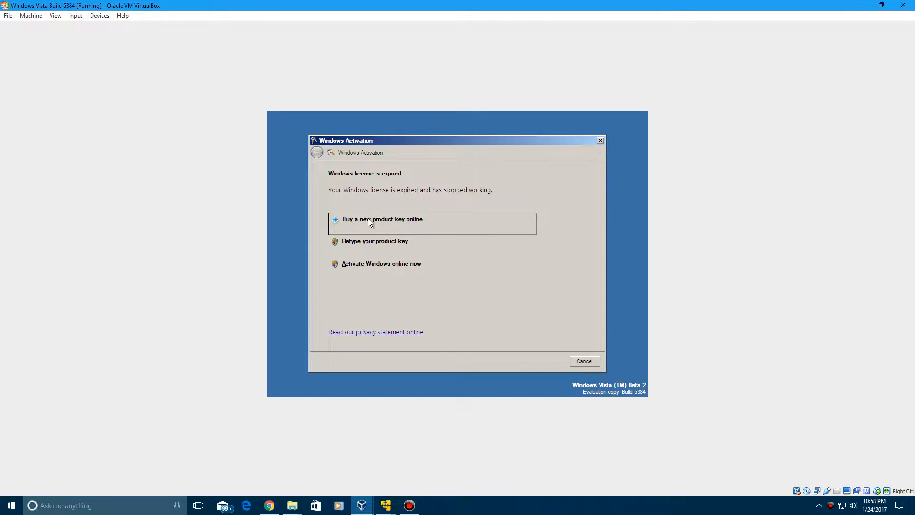
Open the online product key purchase page and dismiss the Phishing Filter prompt.
{"action": "left_click", "coordinate": [383, 218]}
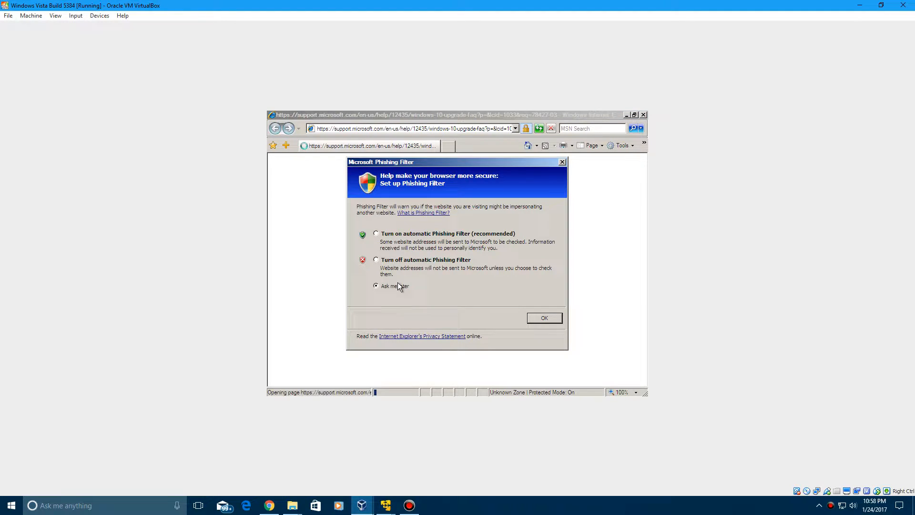
{"action": "mouse_move", "coordinate": [569, 327]}
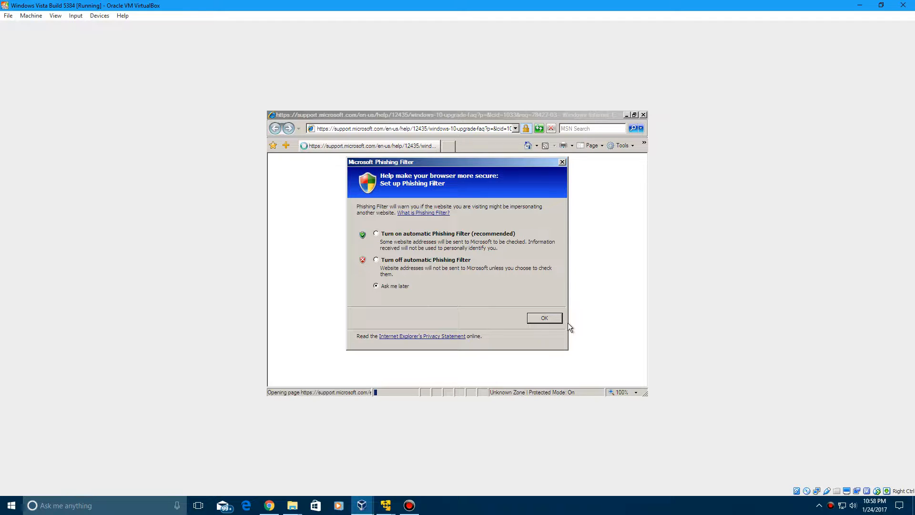
{"action": "mouse_move", "coordinate": [268, 358]}
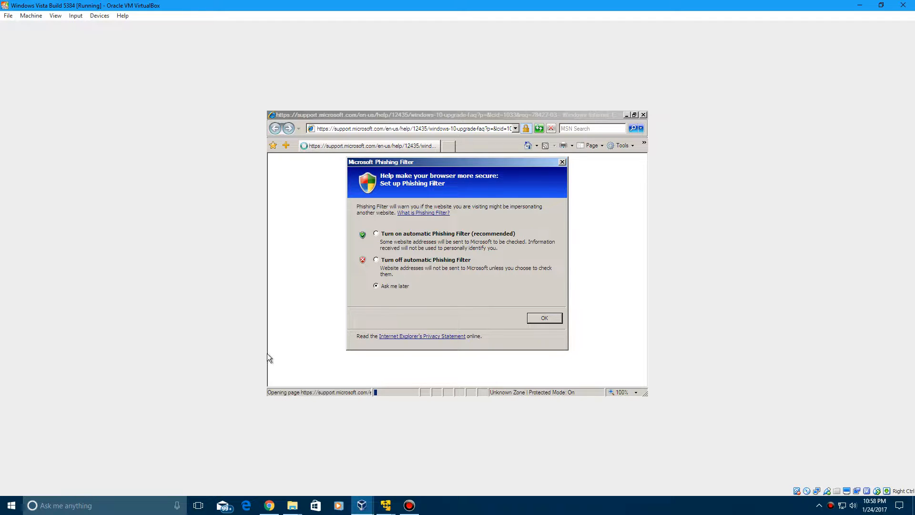
{"action": "left_click", "coordinate": [99, 16]}
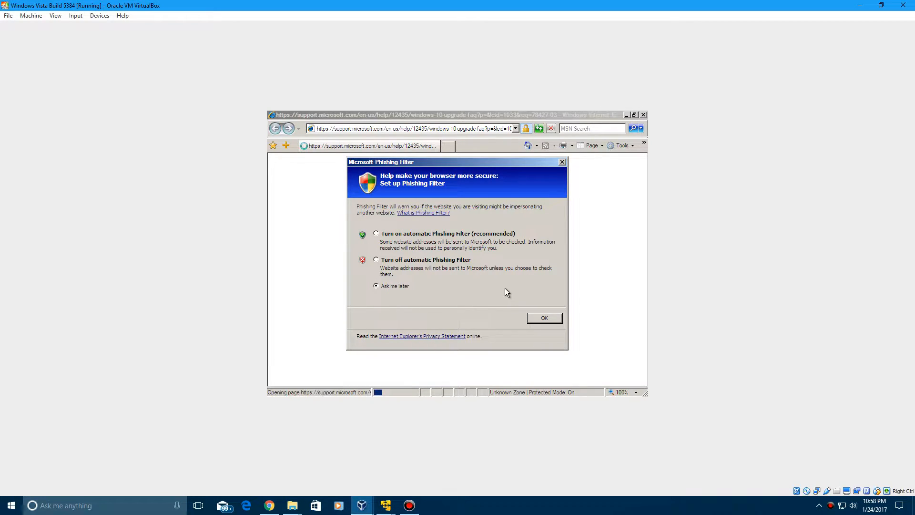
{"action": "mouse_move", "coordinate": [589, 349]}
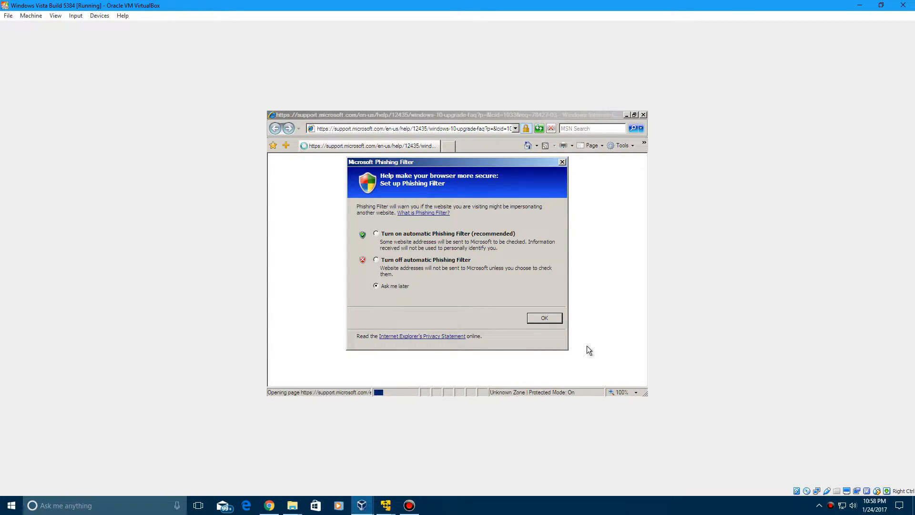
{"action": "left_click", "coordinate": [543, 318]}
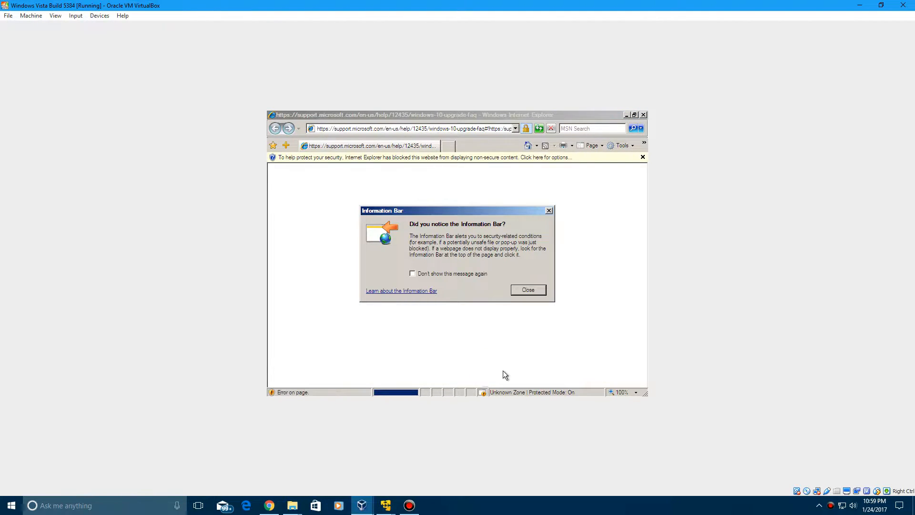
Dismiss the Information Bar notice and always allow C:\ to open in Windows Explorer.
{"action": "left_click", "coordinate": [527, 289]}
{"action": "type", "text": "C:\\"}
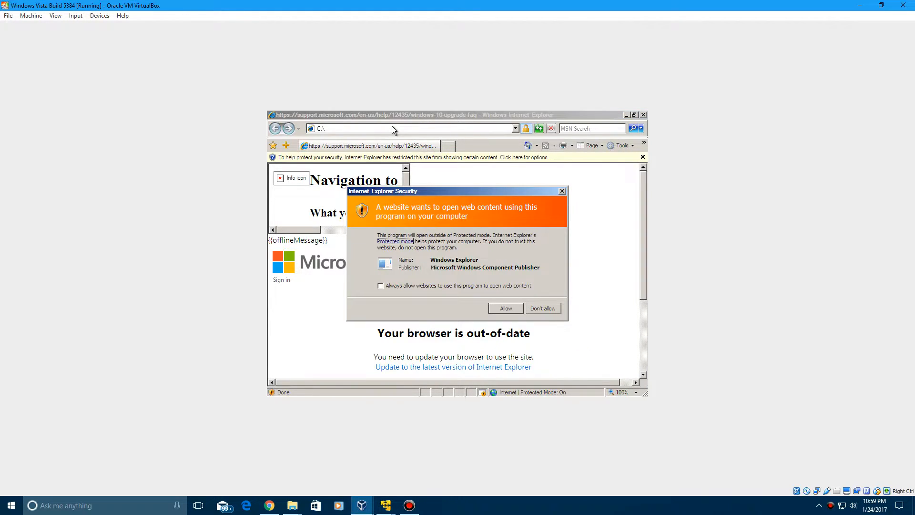
{"action": "mouse_move", "coordinate": [431, 293]}
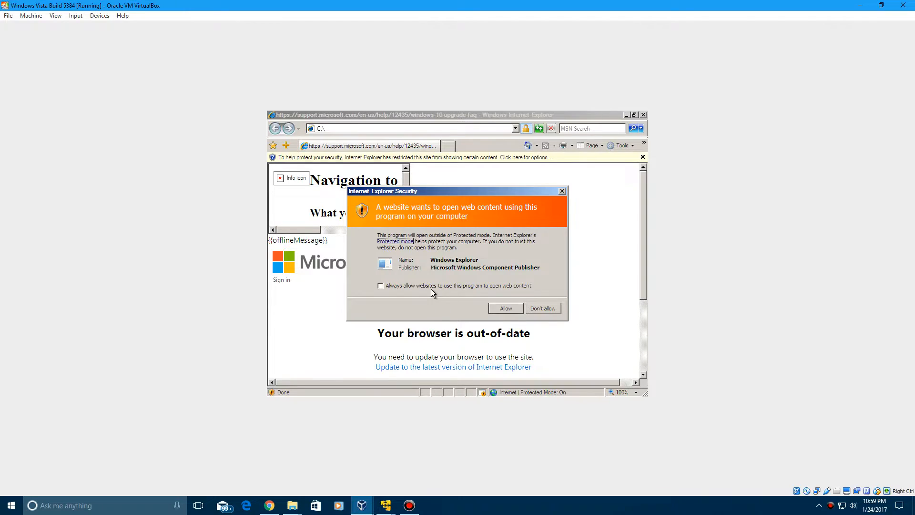
{"action": "left_click", "coordinate": [379, 286]}
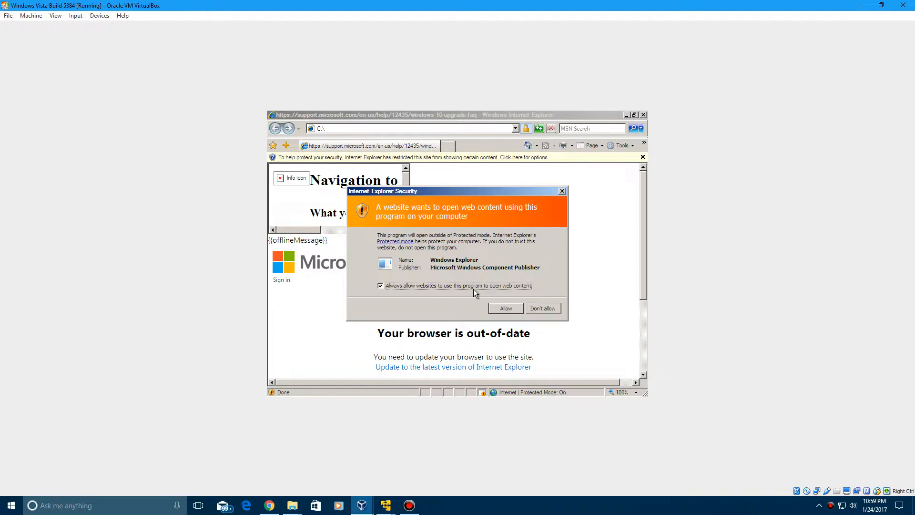
{"action": "left_click", "coordinate": [505, 308]}
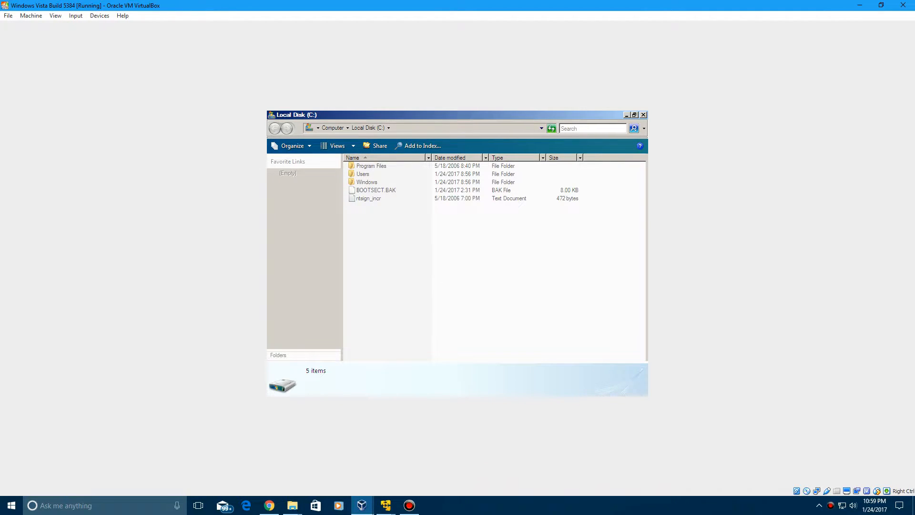
{"action": "mouse_move", "coordinate": [320, 307]}
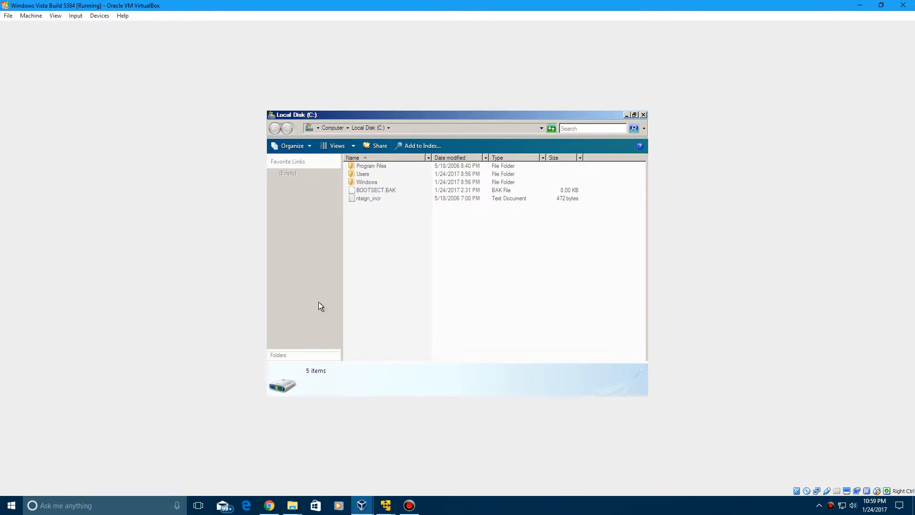
{"action": "mouse_move", "coordinate": [372, 184]}
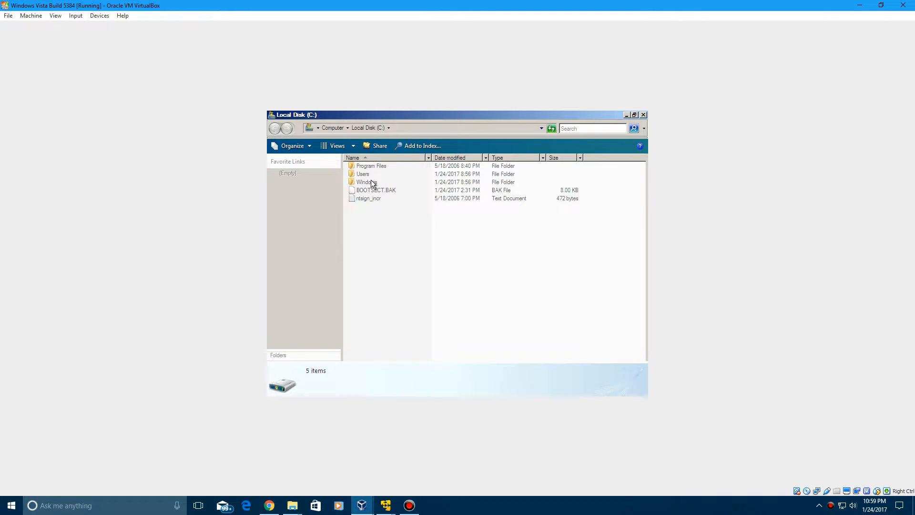
Open C:\Windows\System32 and scroll through its items toward cmd.
{"action": "left_click", "coordinate": [365, 182]}
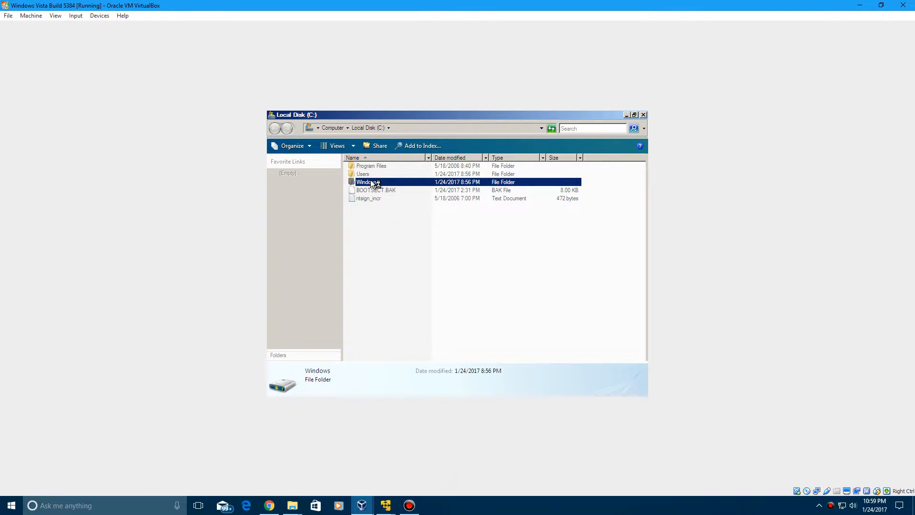
{"action": "double_click", "coordinate": [361, 181]}
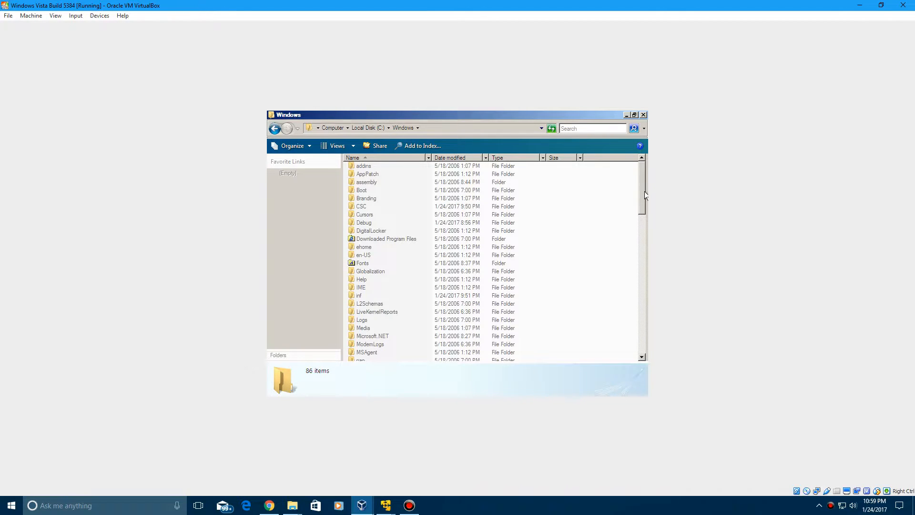
{"action": "scroll", "scroll_direction": "down", "scroll_amount": 3}
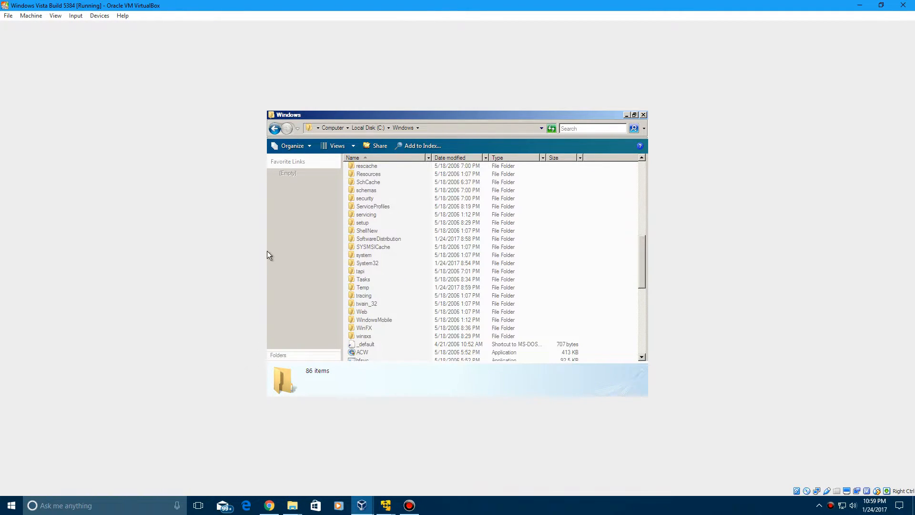
{"action": "double_click", "coordinate": [366, 263]}
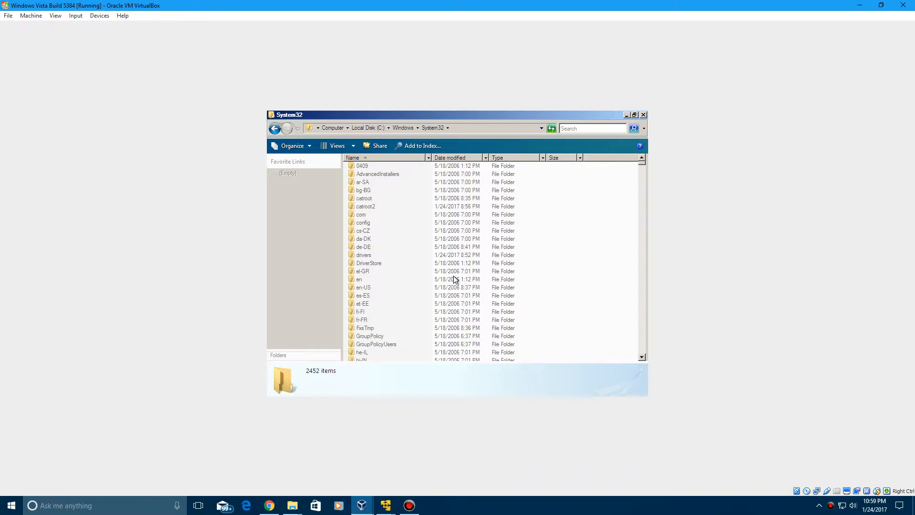
{"action": "scroll", "scroll_direction": "down", "scroll_amount": 3}
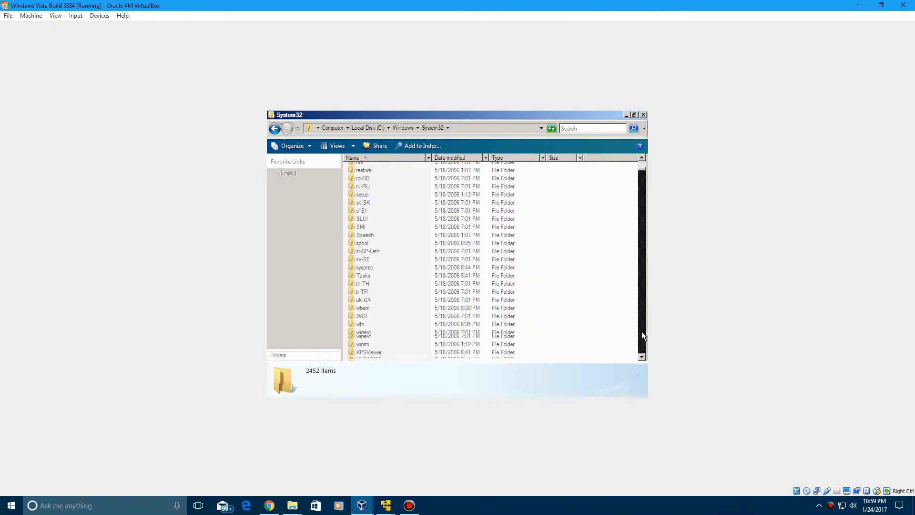
{"action": "scroll", "scroll_direction": "up", "scroll_amount": 3}
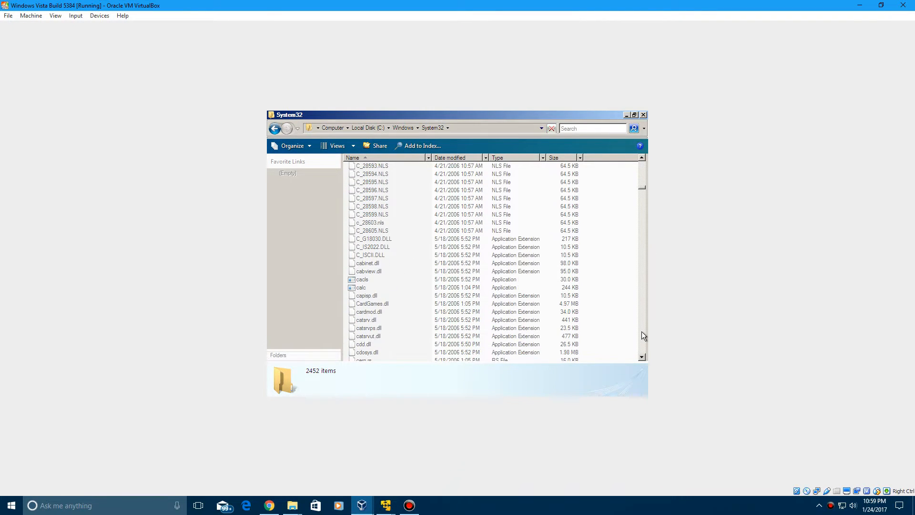
{"action": "scroll", "scroll_direction": "down", "scroll_amount": 3}
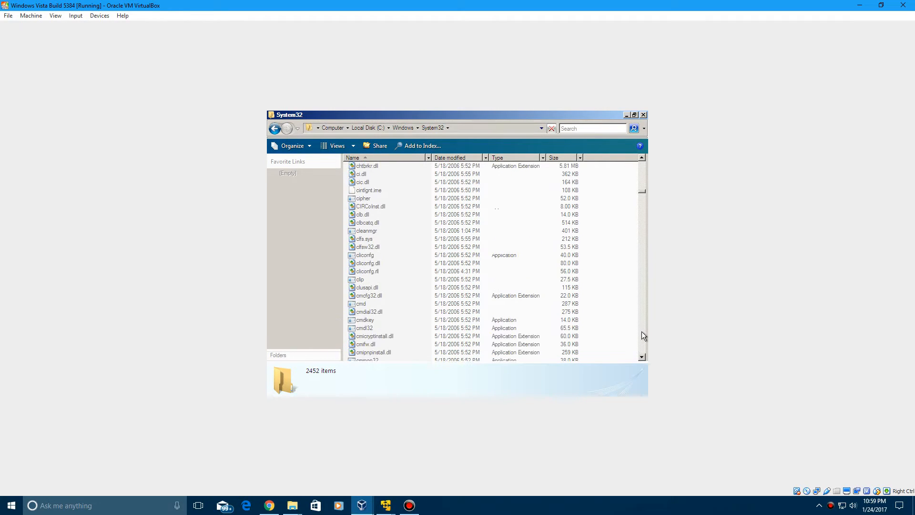
{"action": "mouse_move", "coordinate": [362, 303]}
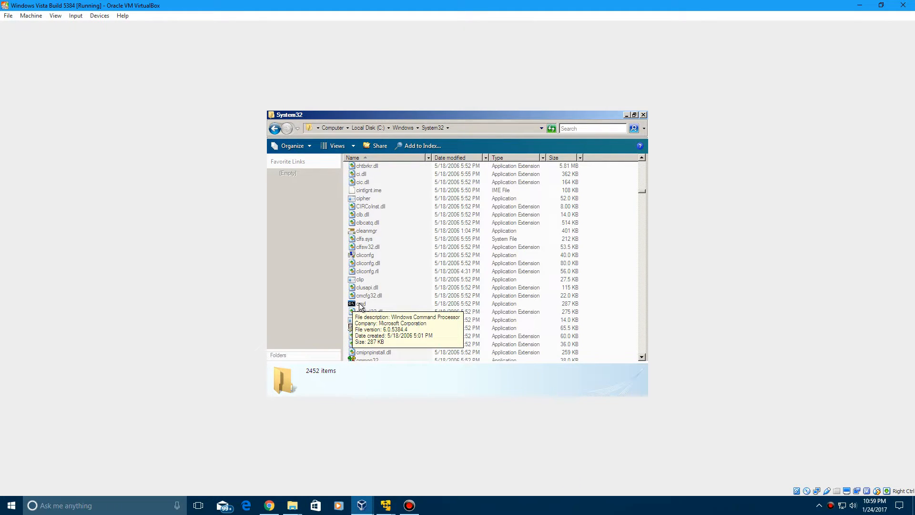
Launch cmd from System32 and run 'explorer' to start the Vista shell.
{"action": "double_click", "coordinate": [360, 303]}
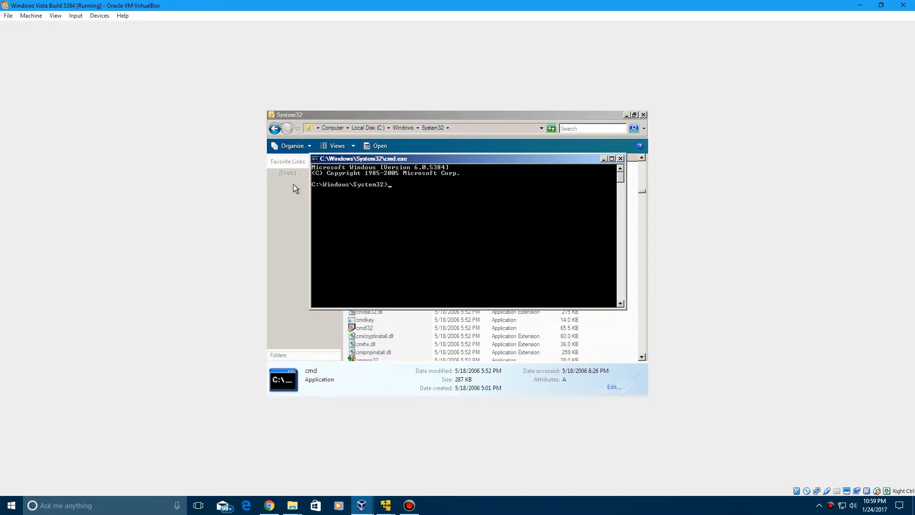
{"action": "mouse_move", "coordinate": [416, 260]}
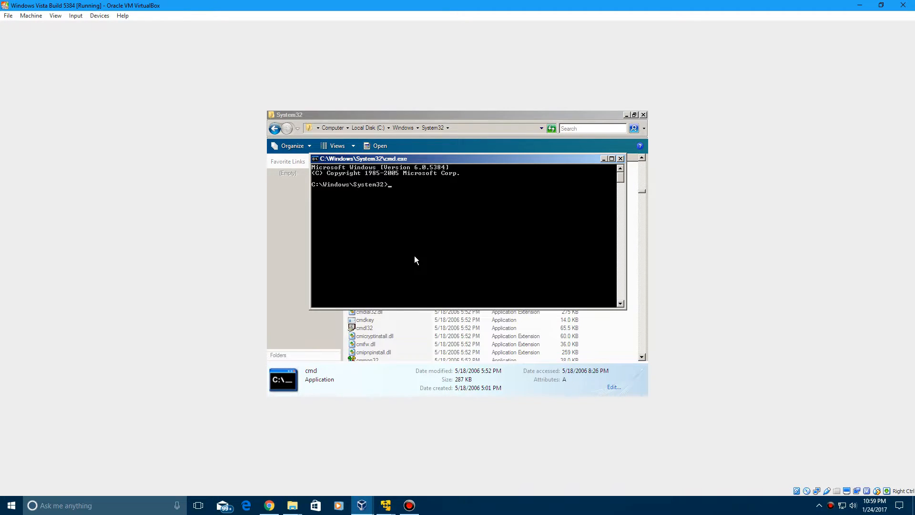
{"action": "type", "text": "explorer"}
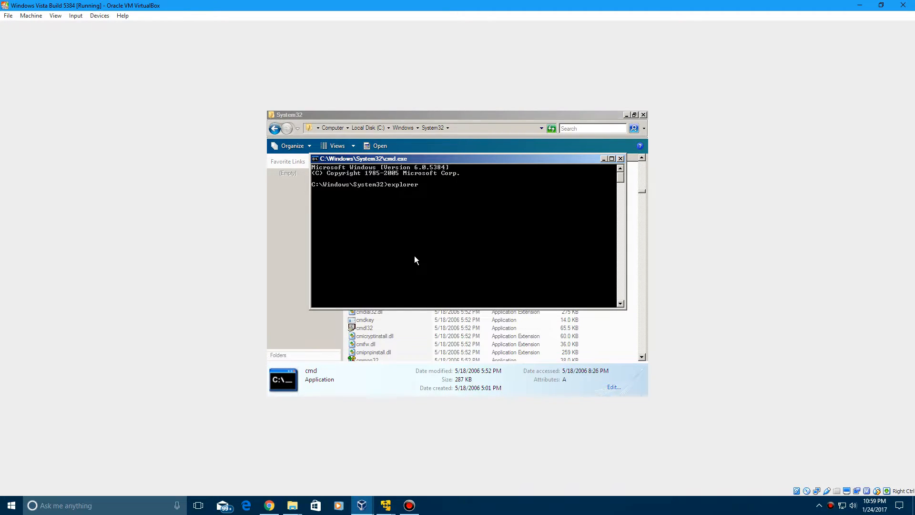
{"action": "key", "text": "Return"}
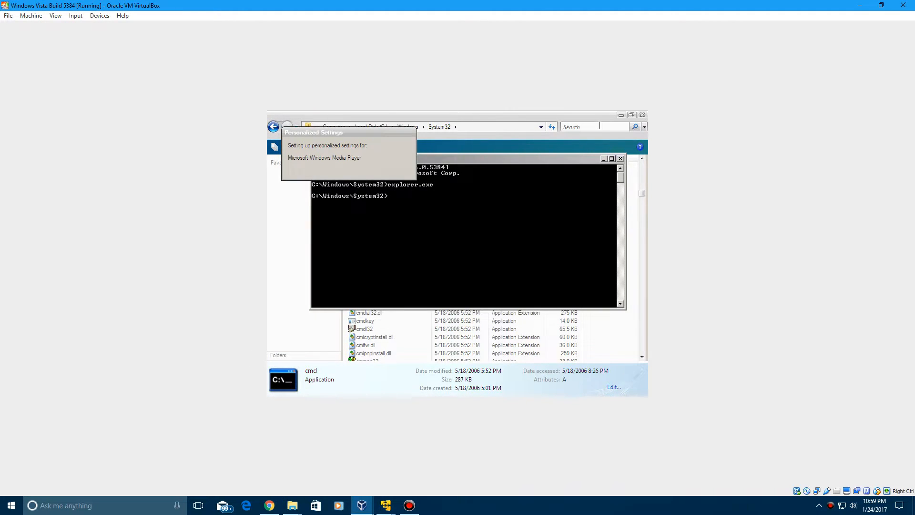
Close the expired-license Windows Activation window to reveal the desktop.
{"action": "left_click", "coordinate": [621, 158]}
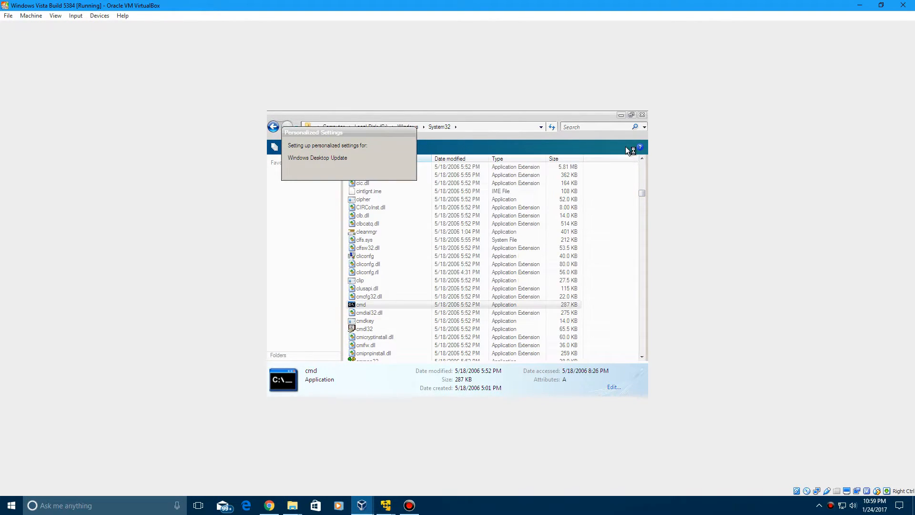
{"action": "left_click", "coordinate": [642, 114]}
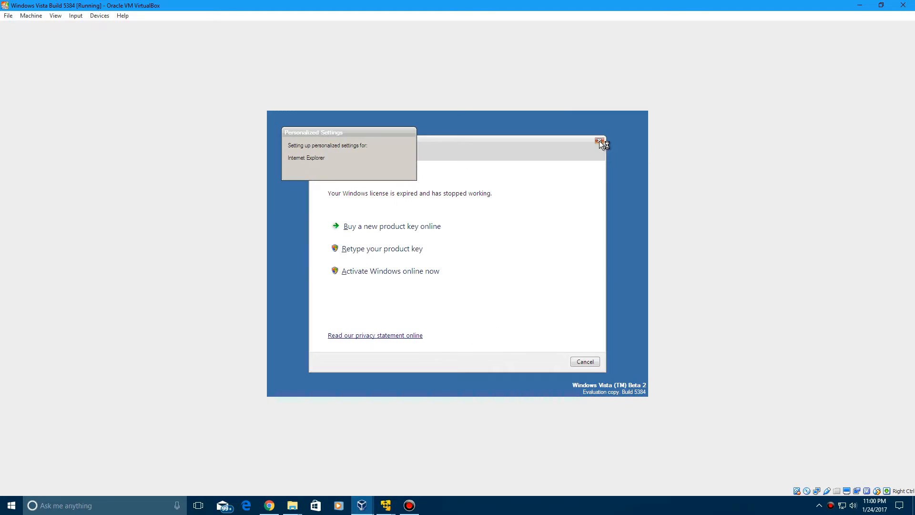
{"action": "left_click", "coordinate": [600, 140]}
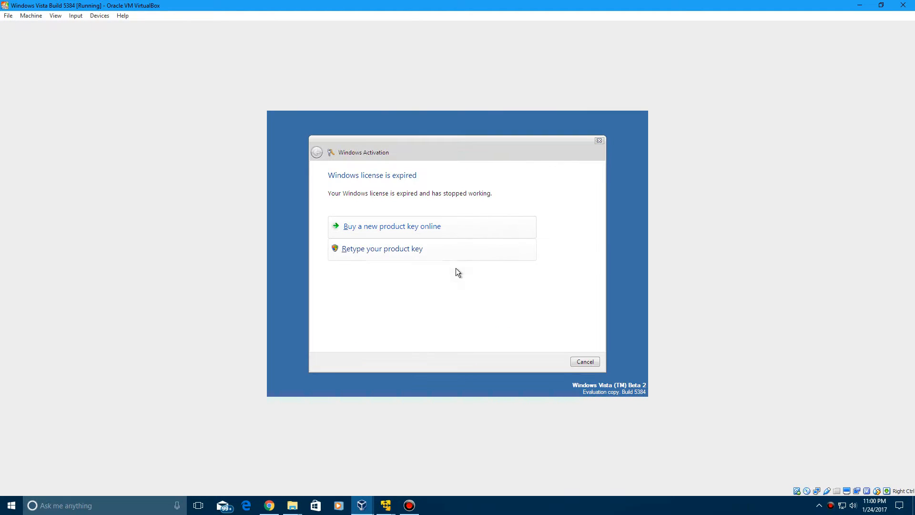
{"action": "left_click", "coordinate": [382, 248]}
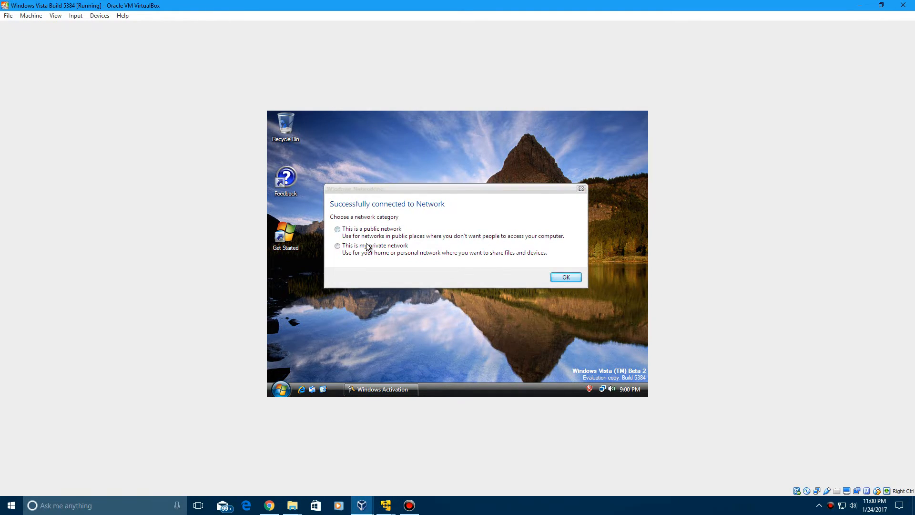
Dismiss the network prompt, open the Start menu and Computer's context menu, then close it.
{"action": "left_click", "coordinate": [564, 276]}
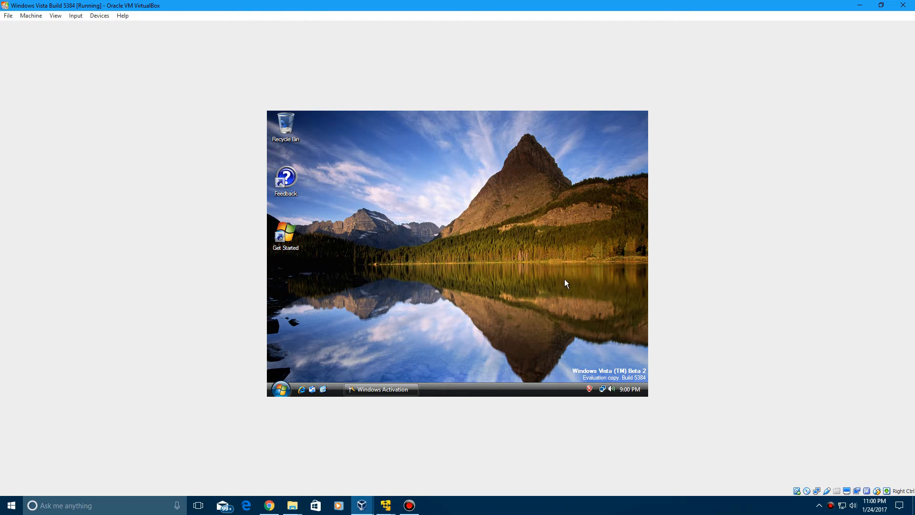
{"action": "mouse_move", "coordinate": [400, 352]}
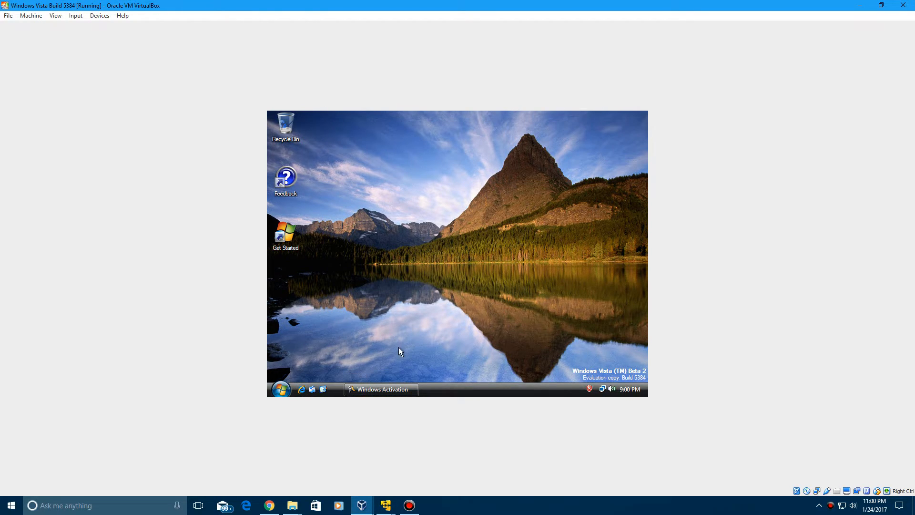
{"action": "left_click", "coordinate": [280, 389]}
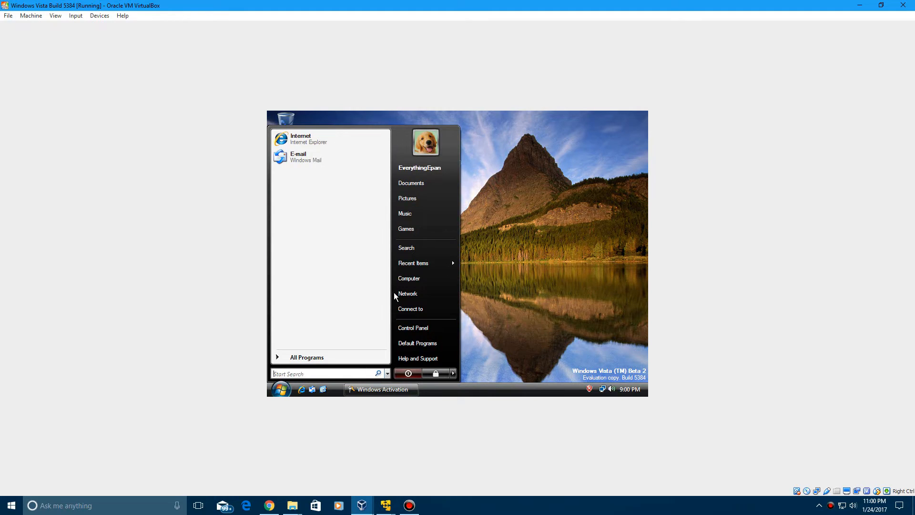
{"action": "right_click", "coordinate": [409, 278]}
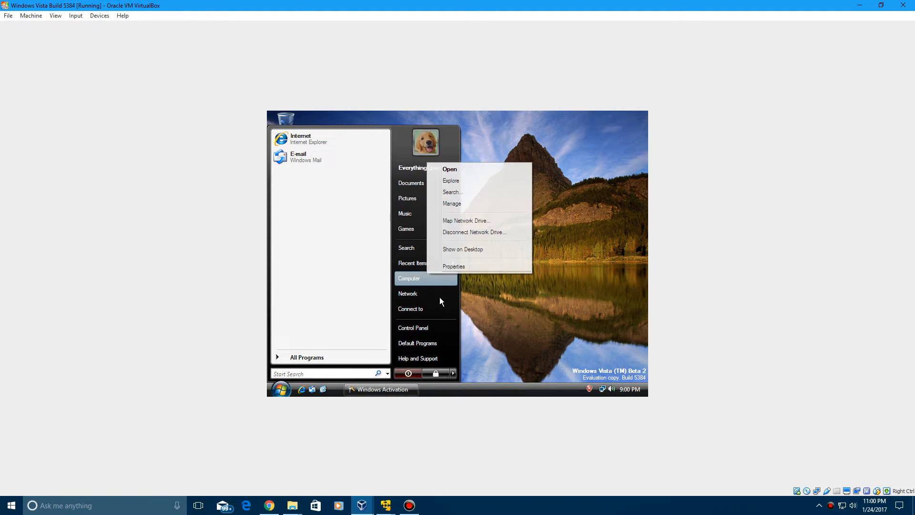
{"action": "left_click", "coordinate": [498, 315]}
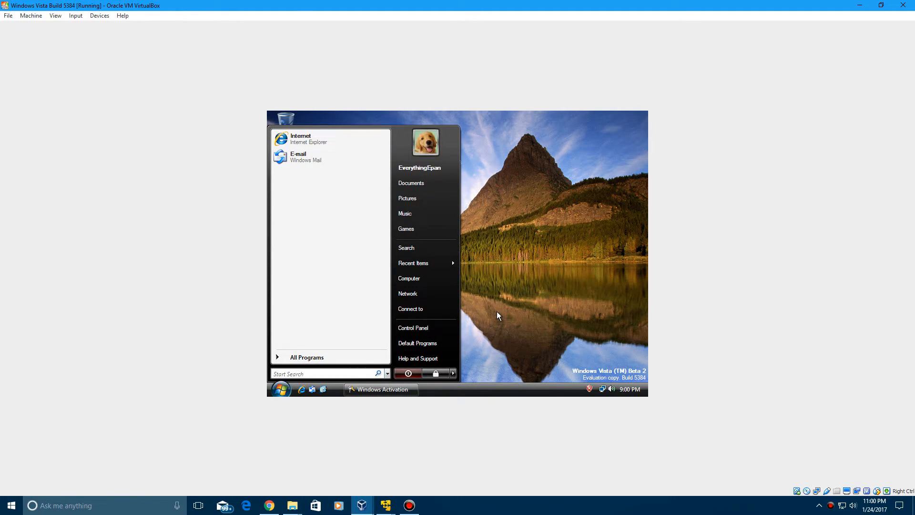
{"action": "mouse_move", "coordinate": [499, 324]}
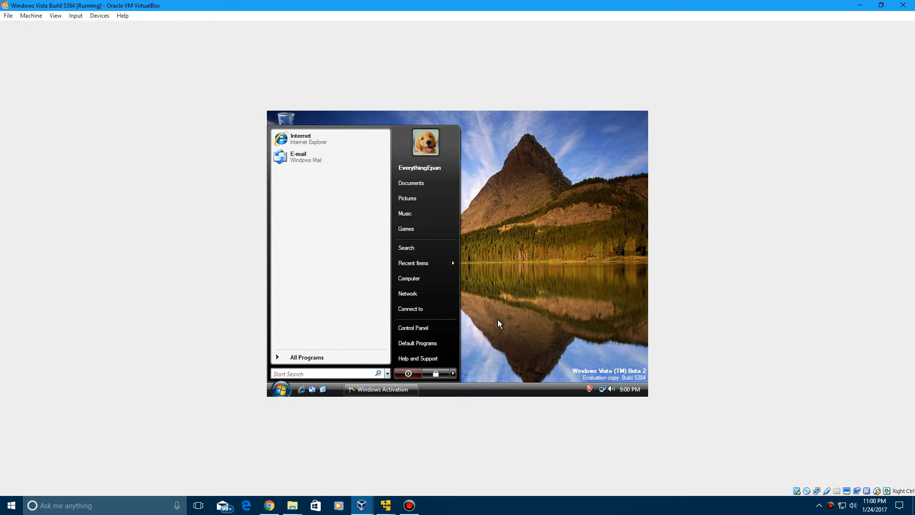
{"action": "mouse_move", "coordinate": [485, 338]}
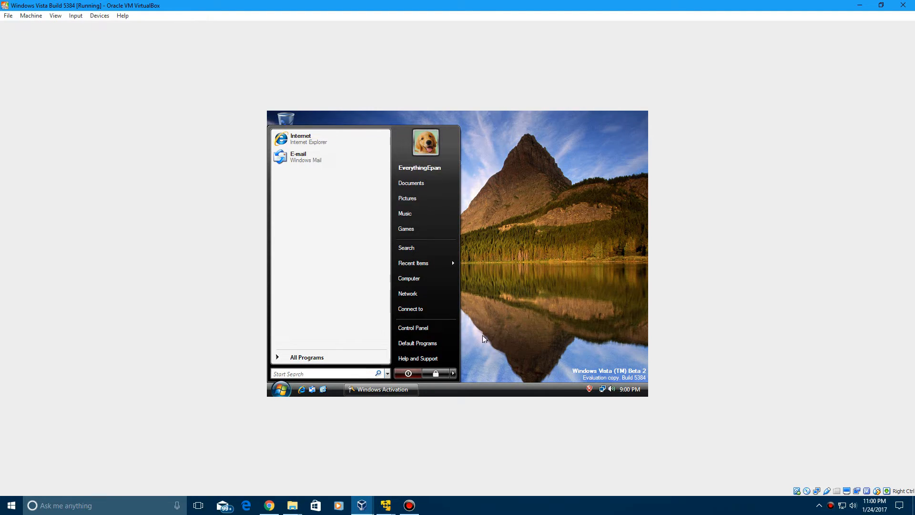
{"action": "mouse_move", "coordinate": [619, 354]}
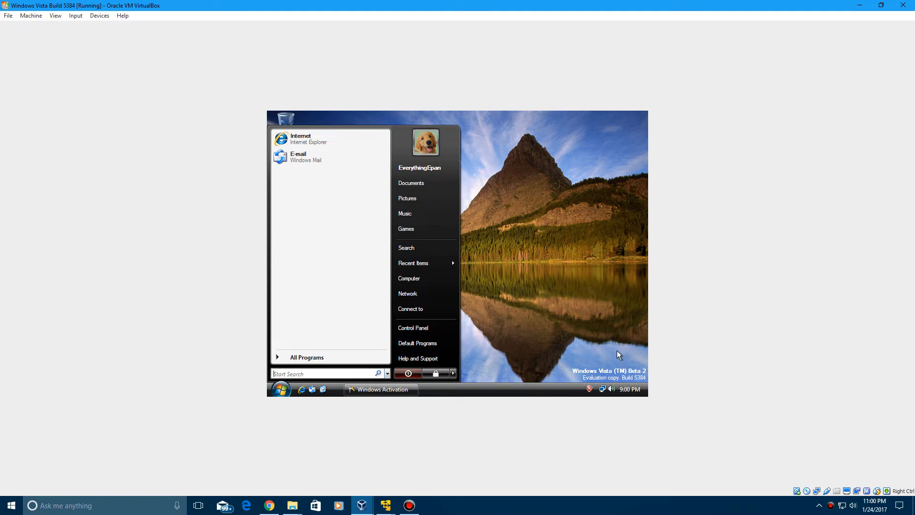
{"action": "left_click", "coordinate": [467, 301]}
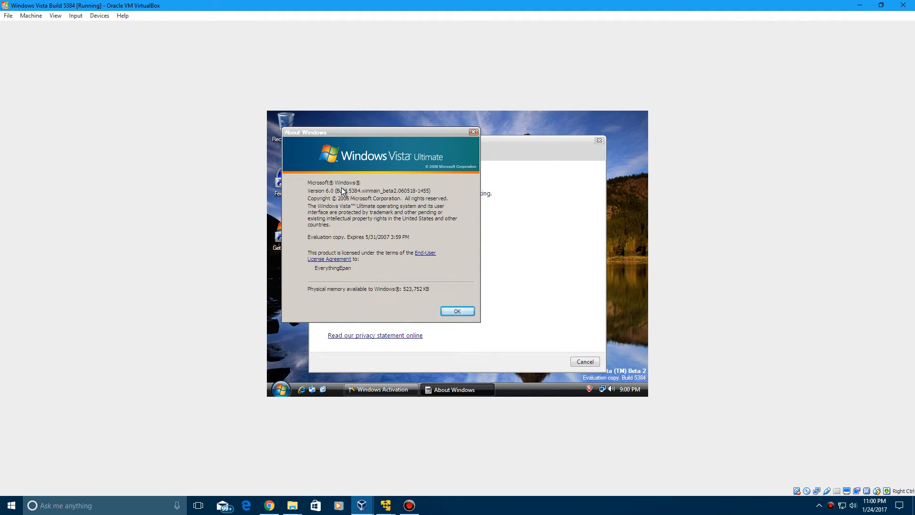
{"action": "mouse_move", "coordinate": [359, 219]}
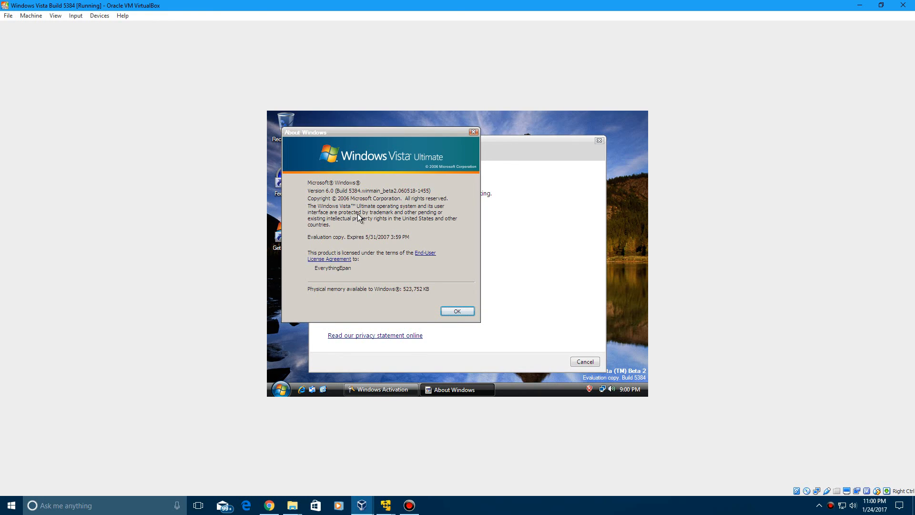
{"action": "mouse_move", "coordinate": [382, 212]}
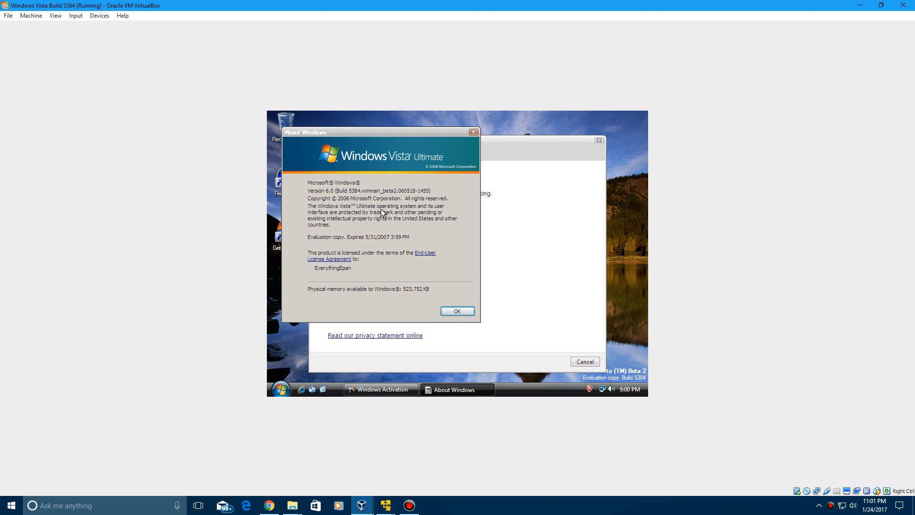